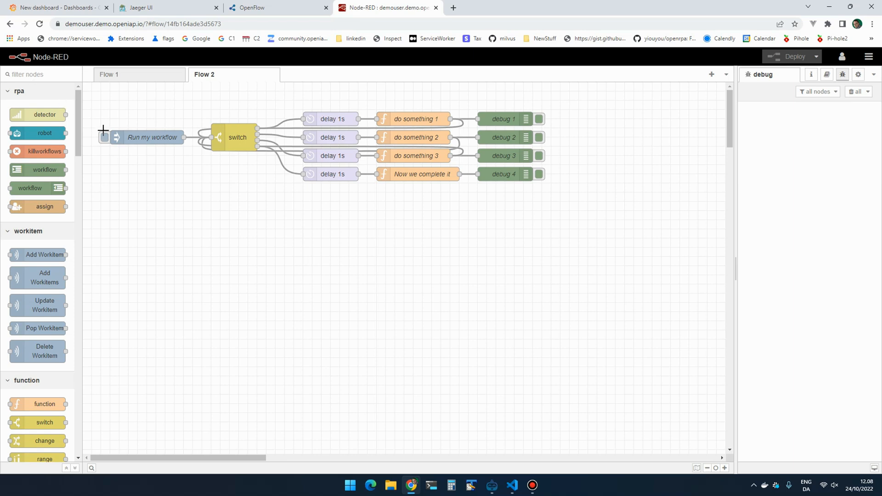
Step: Trigger the Run my workflow inject node so the debug sidebar shows 2, 3, 4 and "done"
click(104, 137)
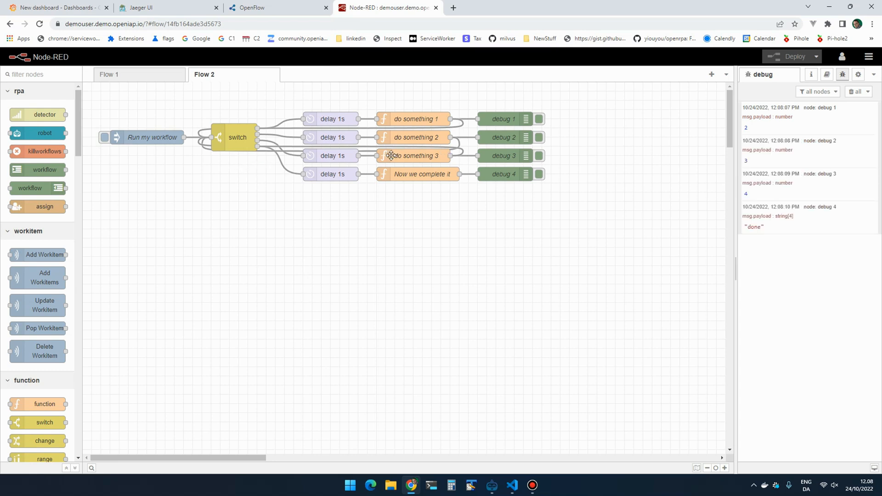
mouse_move(423, 156)
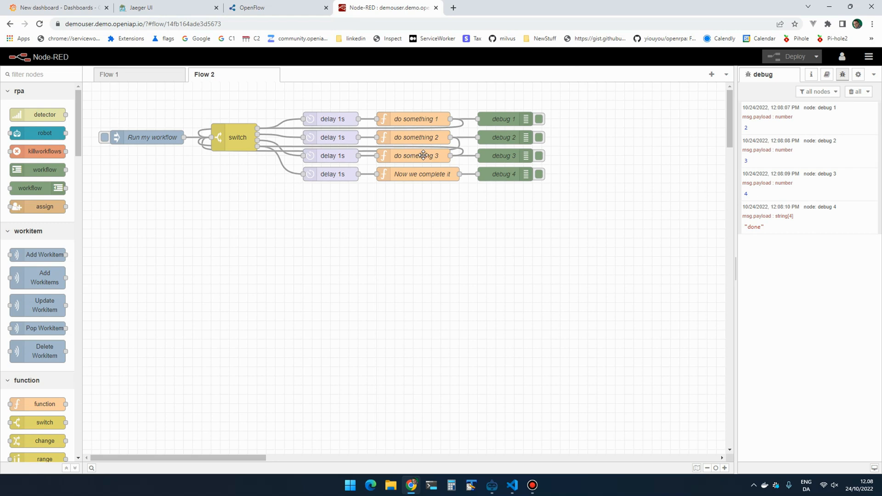
click(503, 174)
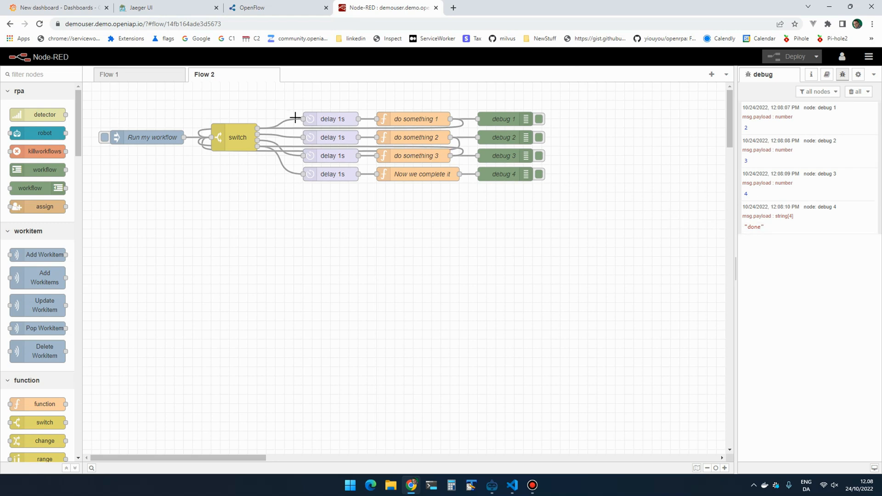
mouse_move(223, 98)
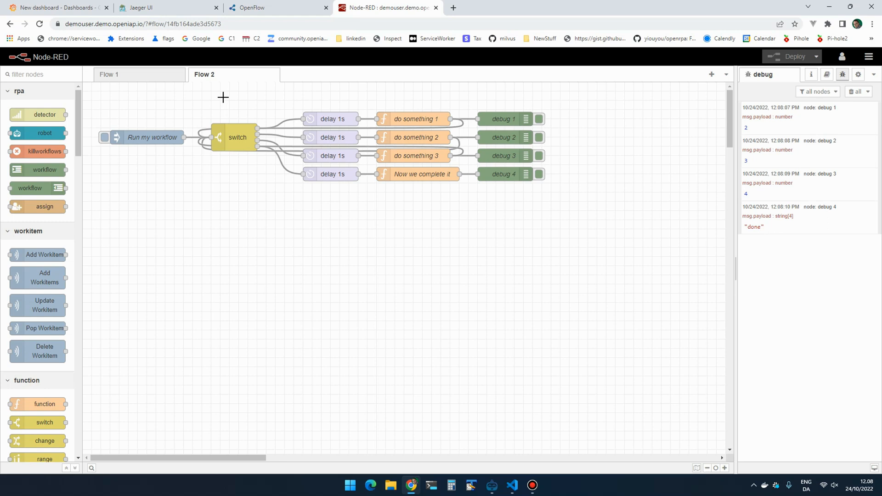
mouse_move(262, 96)
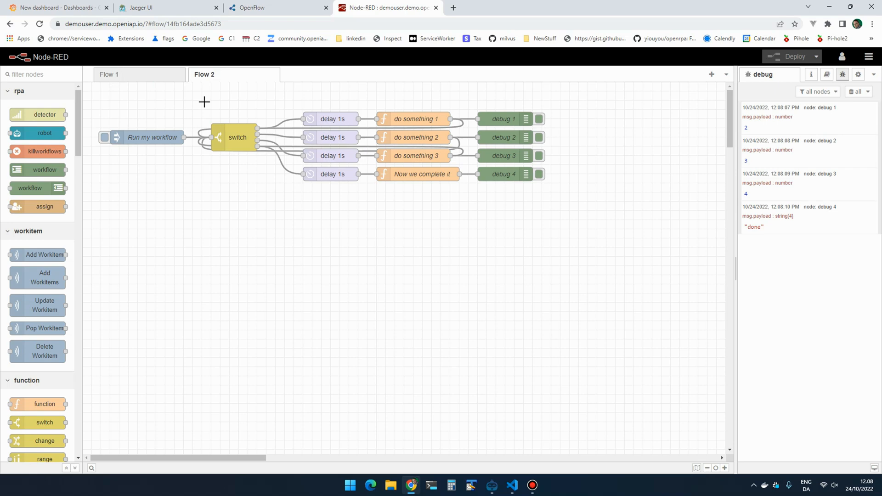
mouse_move(169, 90)
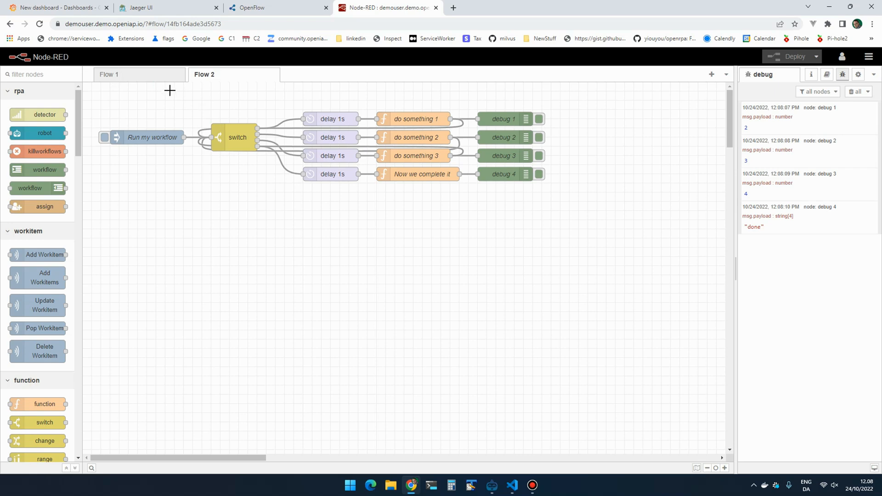
mouse_move(181, 93)
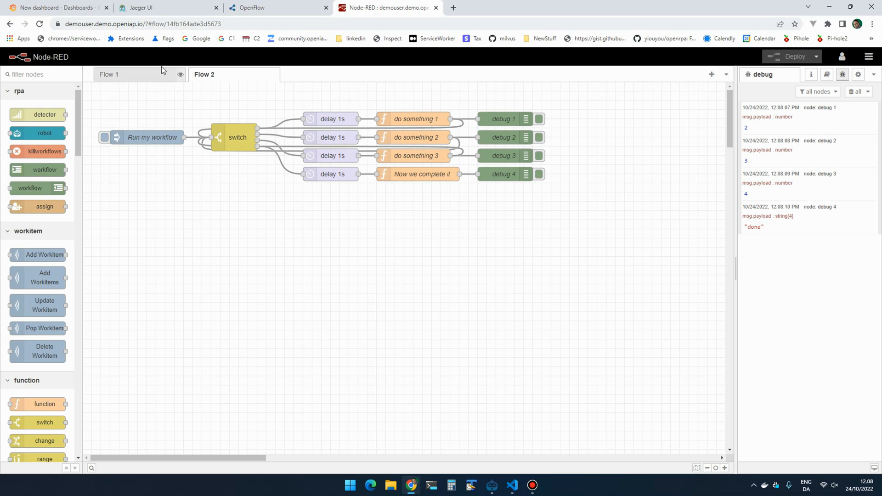
Step: Refresh the nodered trace search in Jaeger so the new Run my workflow trace is listed
click(166, 8)
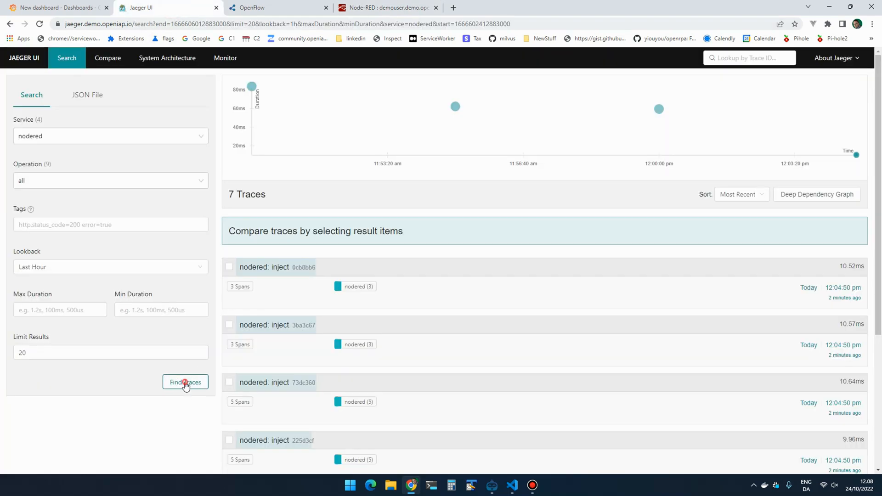
click(185, 382)
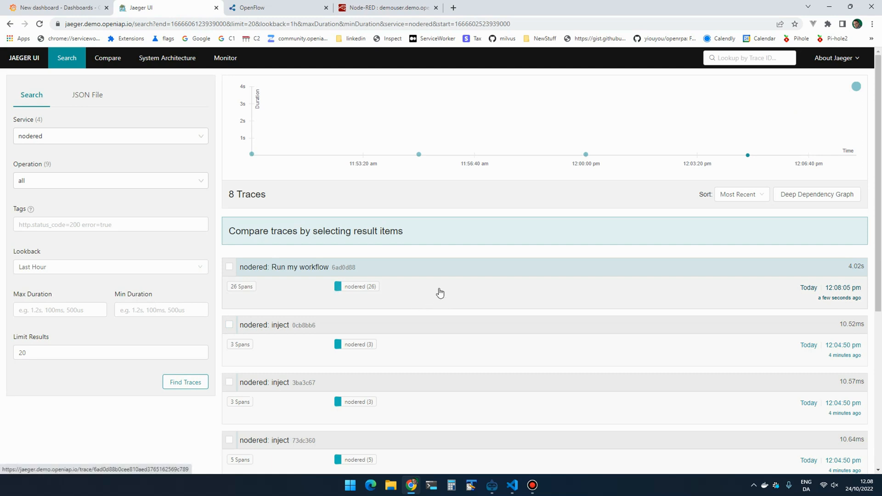
mouse_move(320, 289)
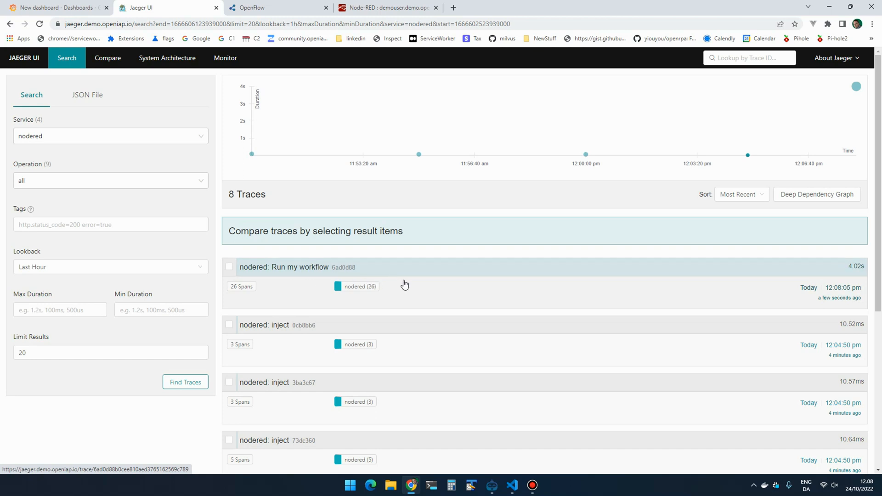
mouse_move(448, 289)
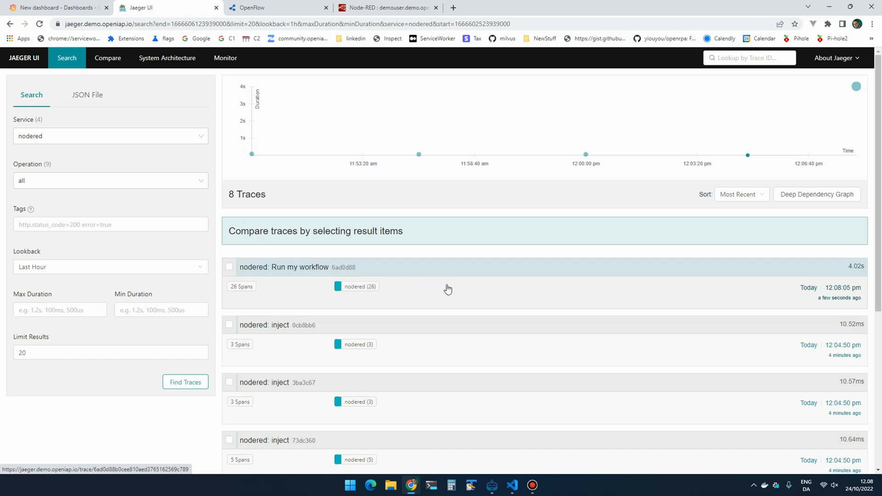
Step: View the Run my workflow trace timeline with its 26 spans and three 1s delay steps
click(283, 267)
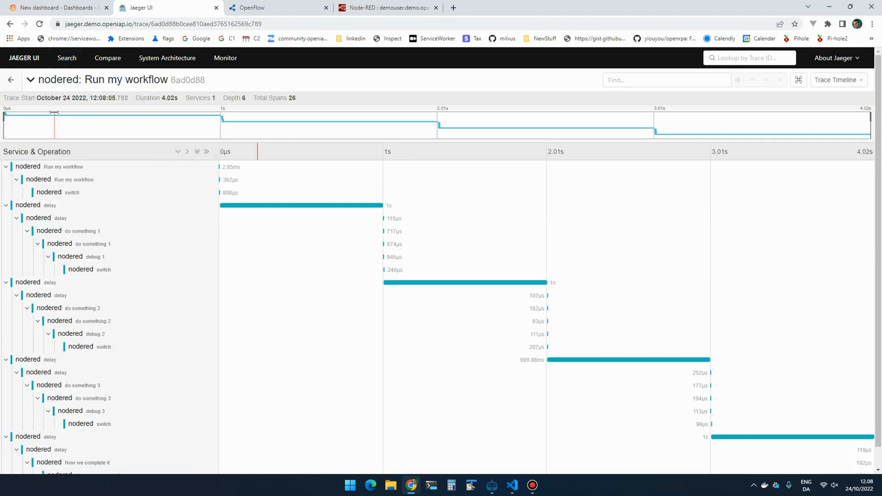
mouse_move(490, 253)
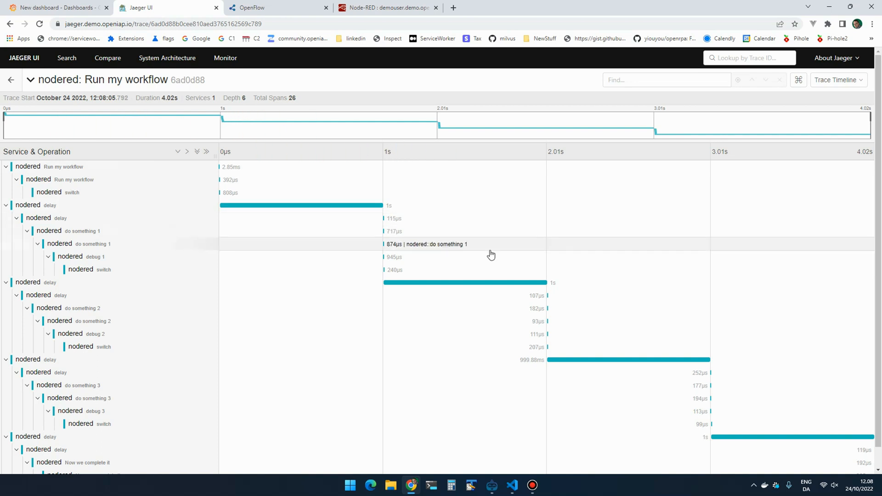
scroll(down, 3)
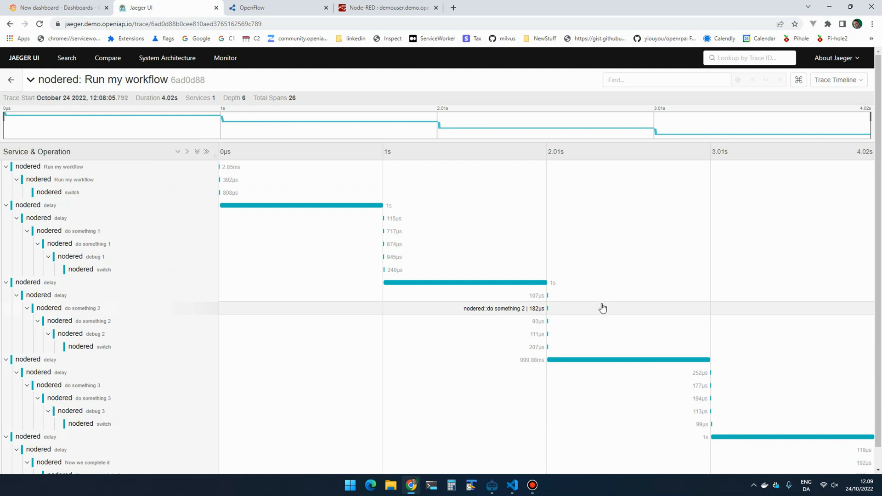
mouse_move(337, 205)
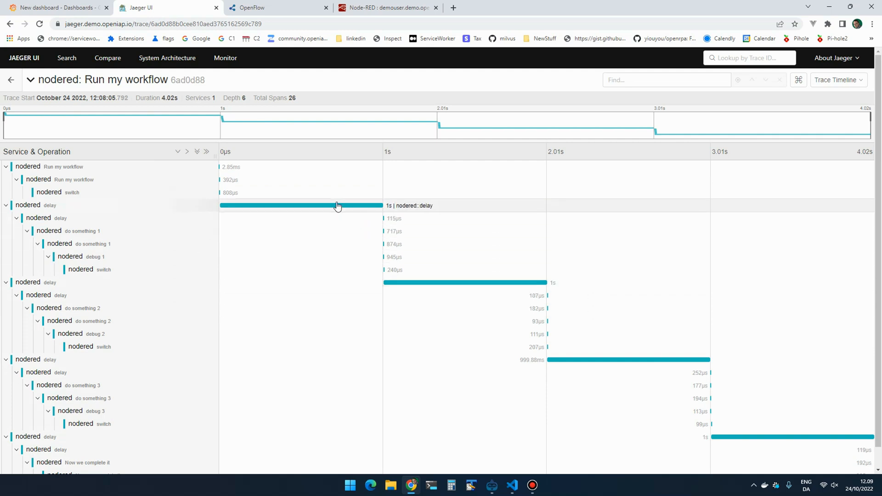
mouse_move(336, 206)
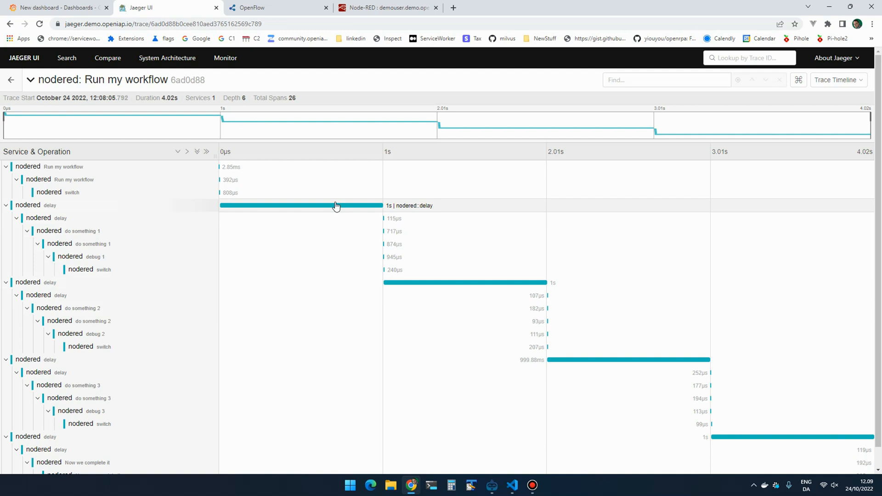
mouse_move(444, 202)
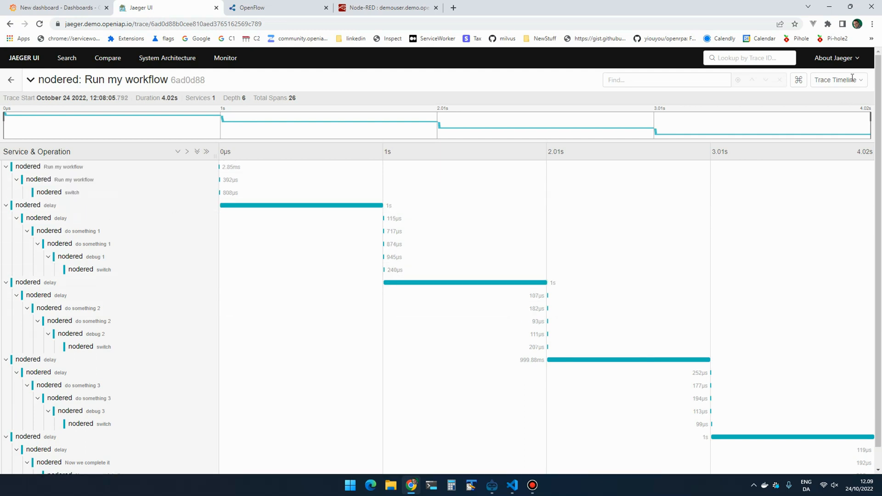
Step: View the Run my workflow trace as a graph, then return to the trace search page
click(838, 79)
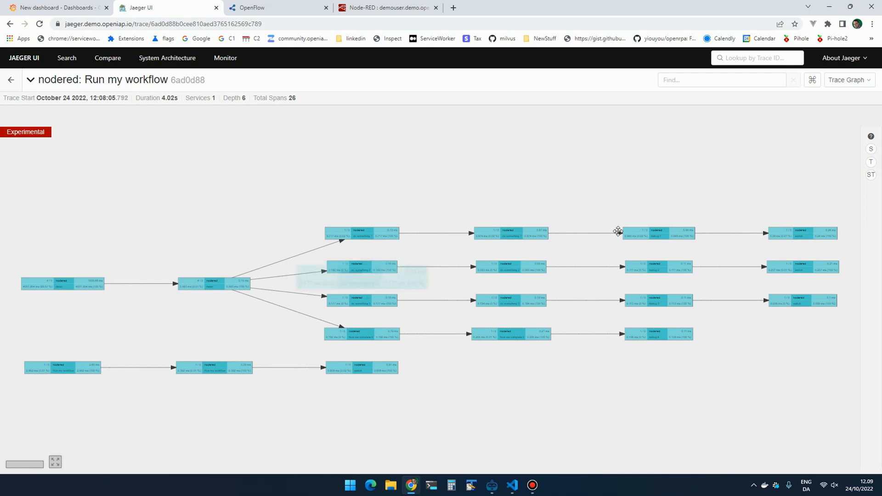
mouse_move(453, 174)
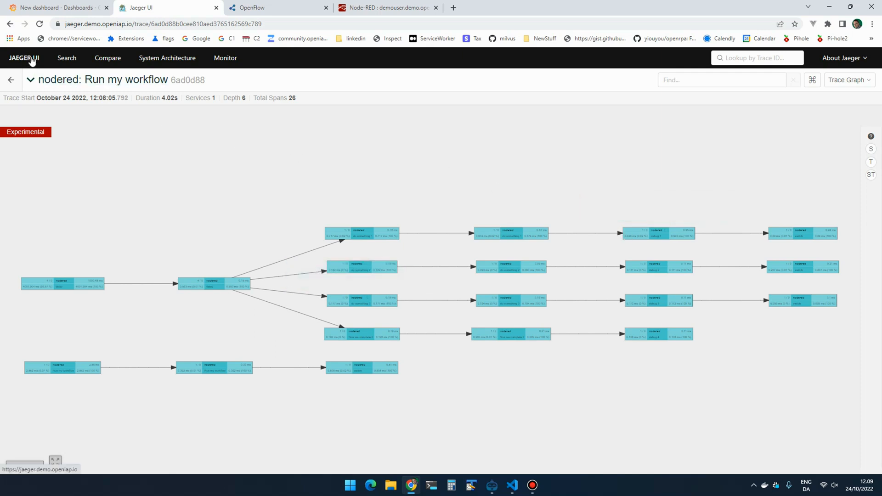
click(66, 58)
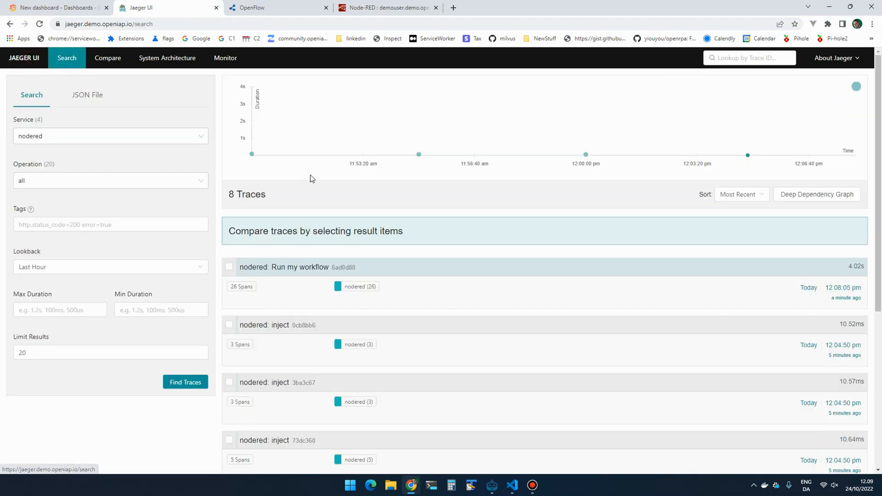
Step: Run the mycrm-ReadAndFill workflow from the OpenRPA robot window
click(491, 485)
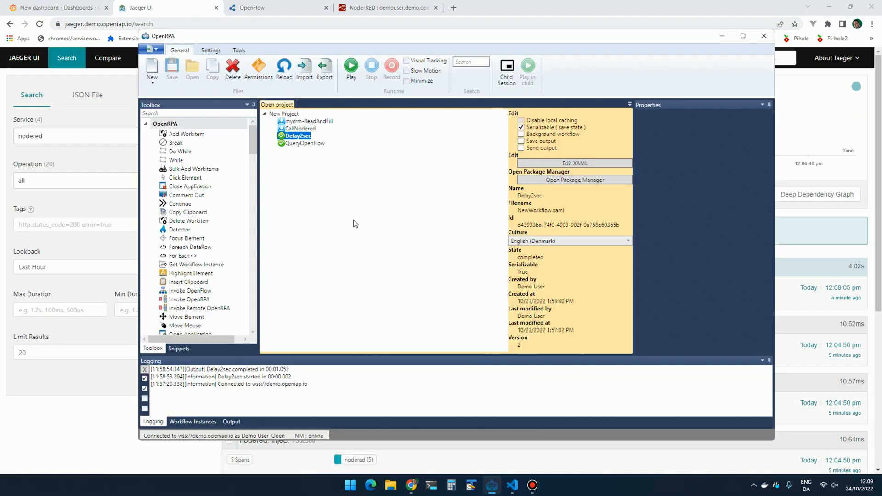
click(309, 121)
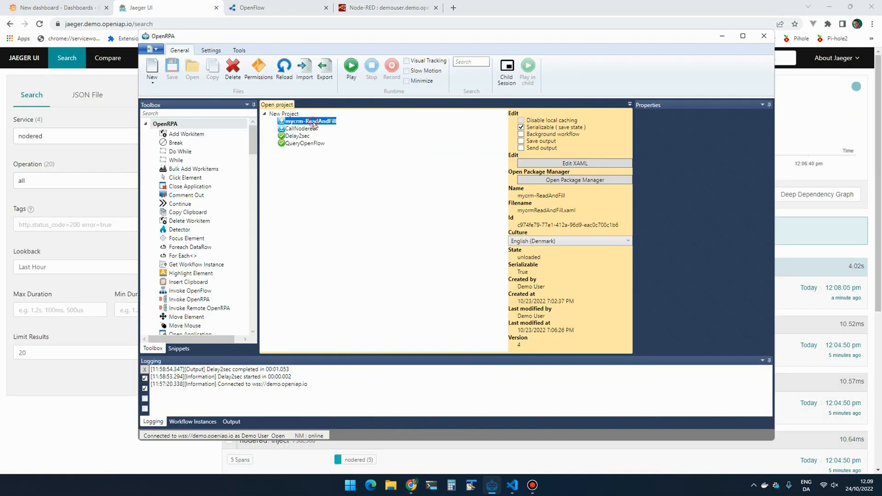
click(350, 66)
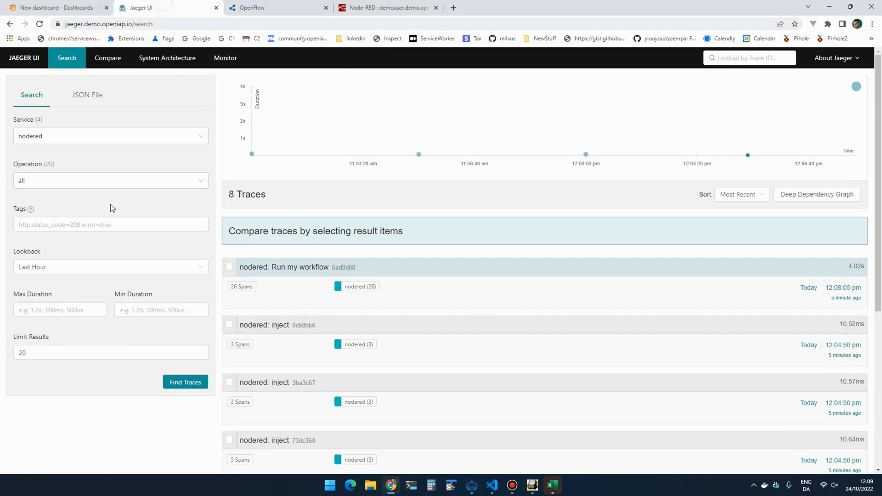
Step: Search OpenRPA traces and inspect the 259-span Started mycrm-ReadAndFill trace timeline
click(110, 135)
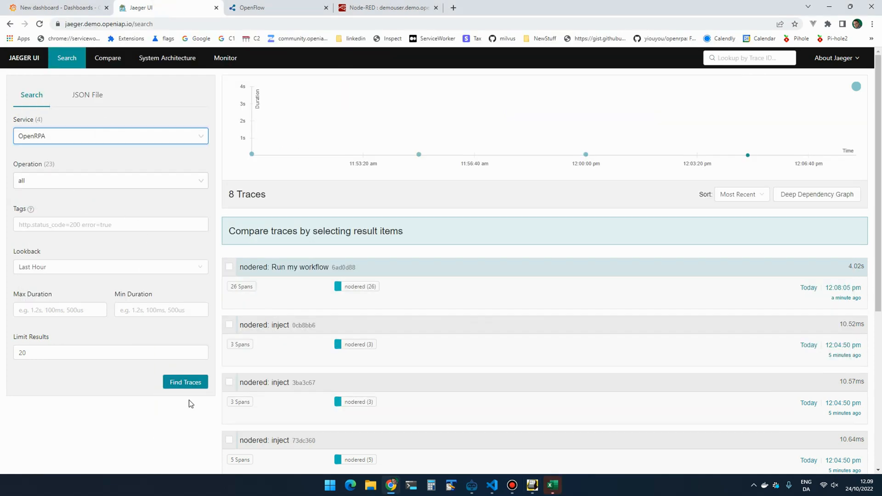
click(184, 382)
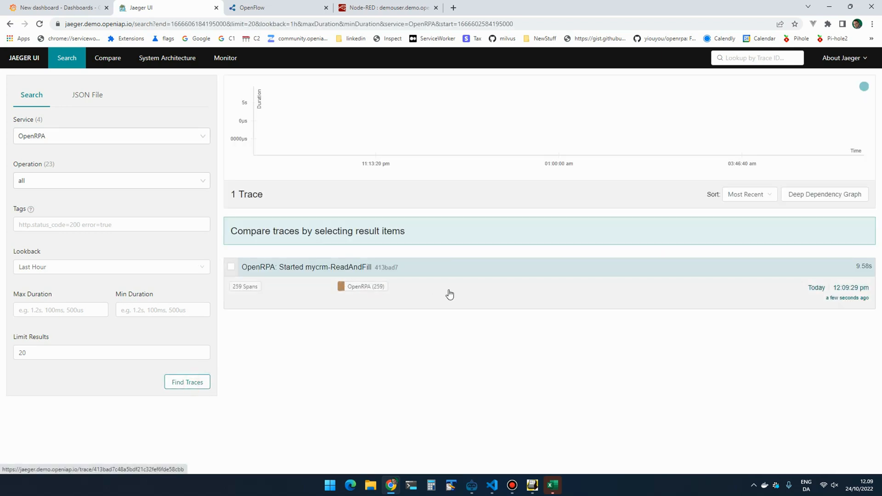
click(306, 266)
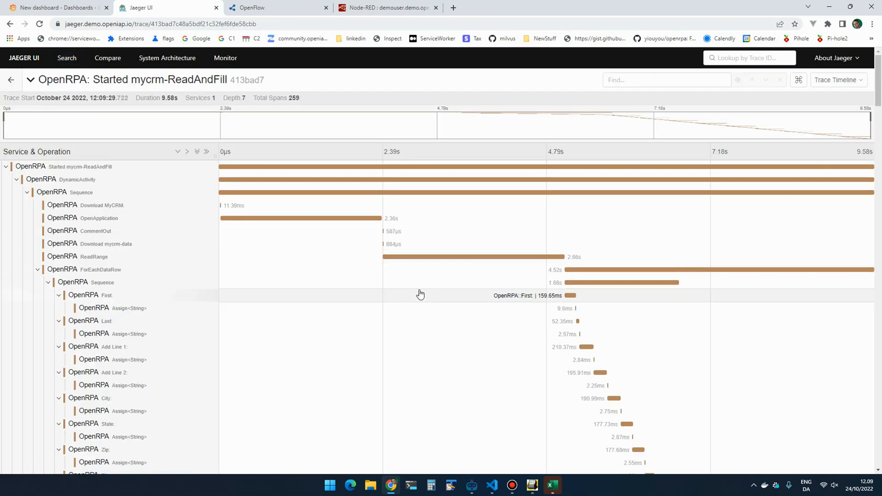
scroll(down, 3)
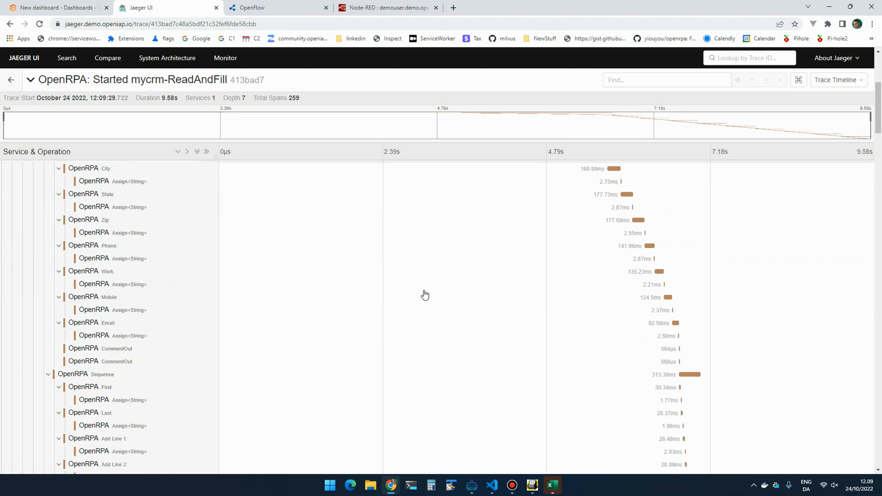
scroll(down, 3)
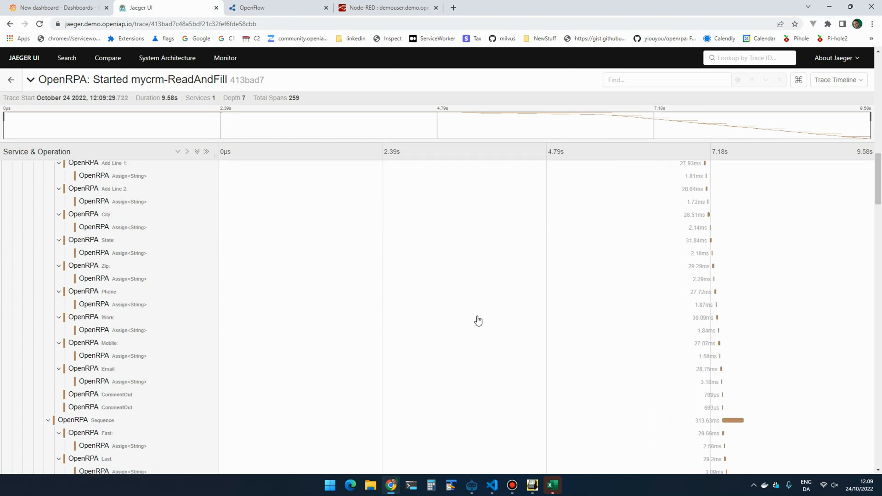
scroll(down, 3)
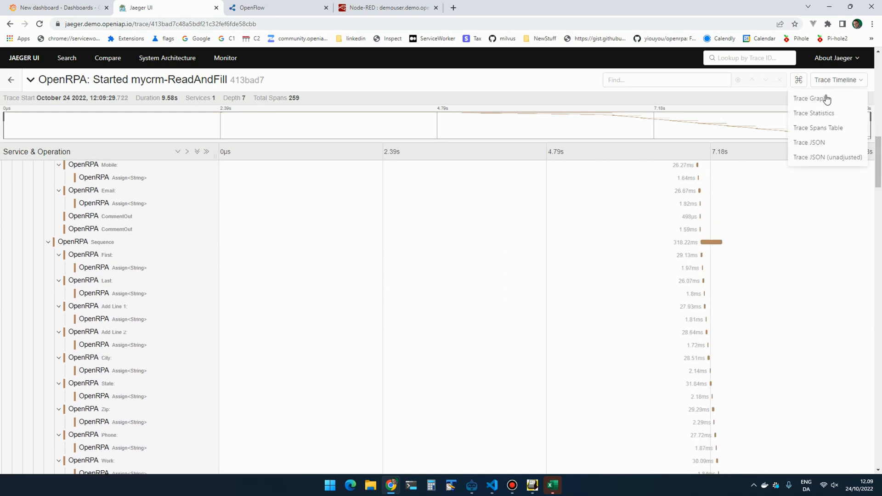
Step: View the mycrm-ReadAndFill trace as a graph, then run the QueryOpenFlow workflow in OpenRPA
click(811, 99)
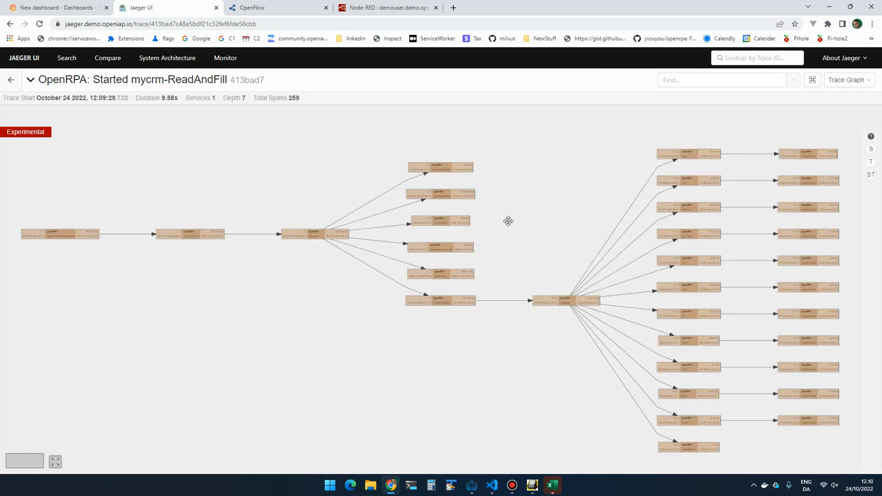
mouse_move(375, 219)
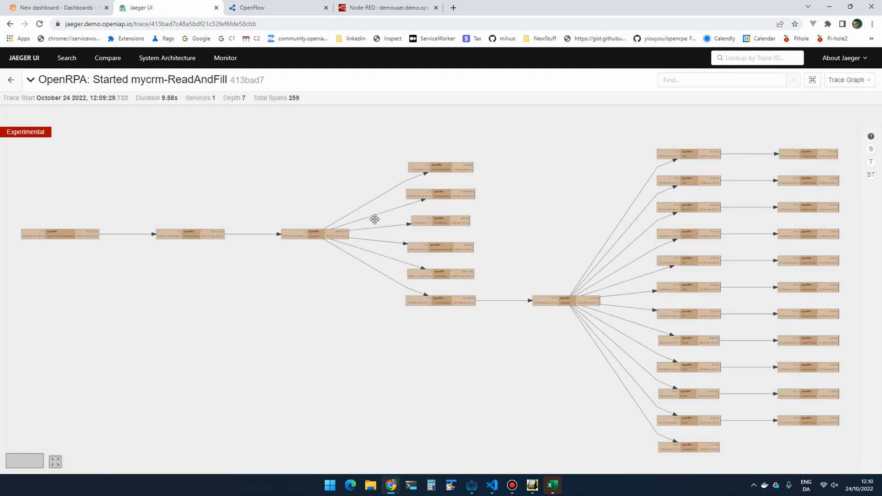
mouse_move(725, 236)
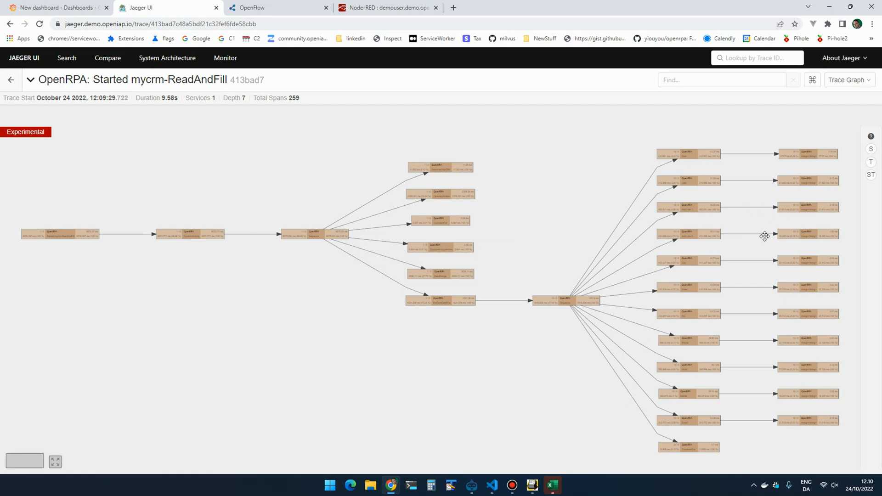
mouse_move(445, 175)
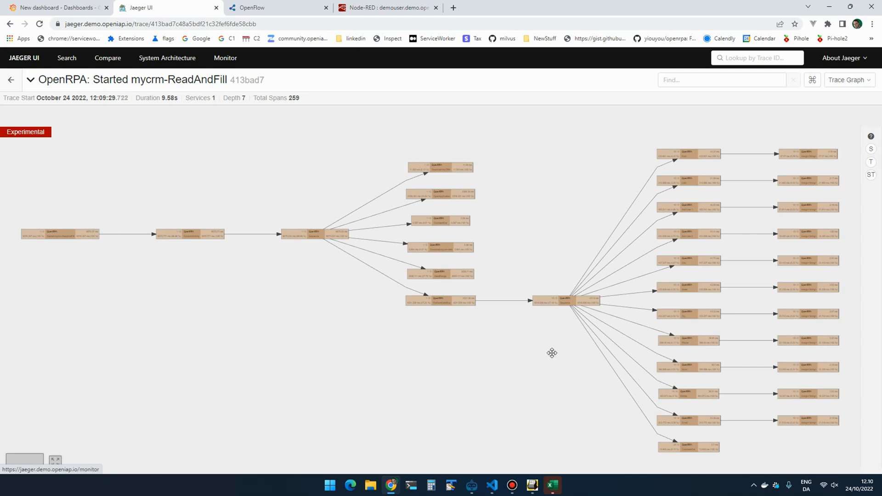
click(470, 484)
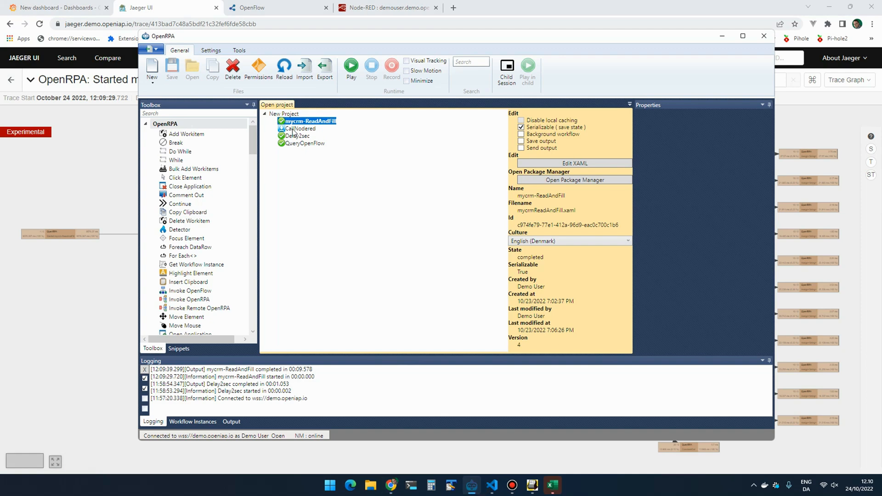
click(308, 144)
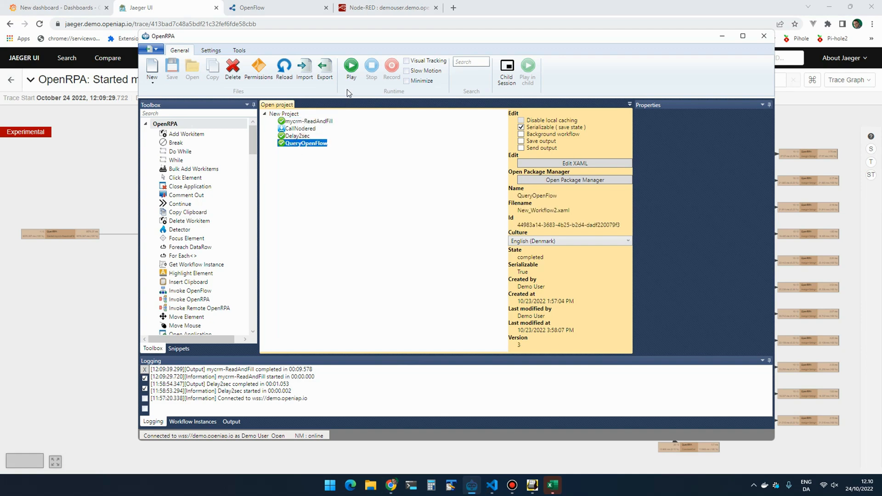
click(350, 66)
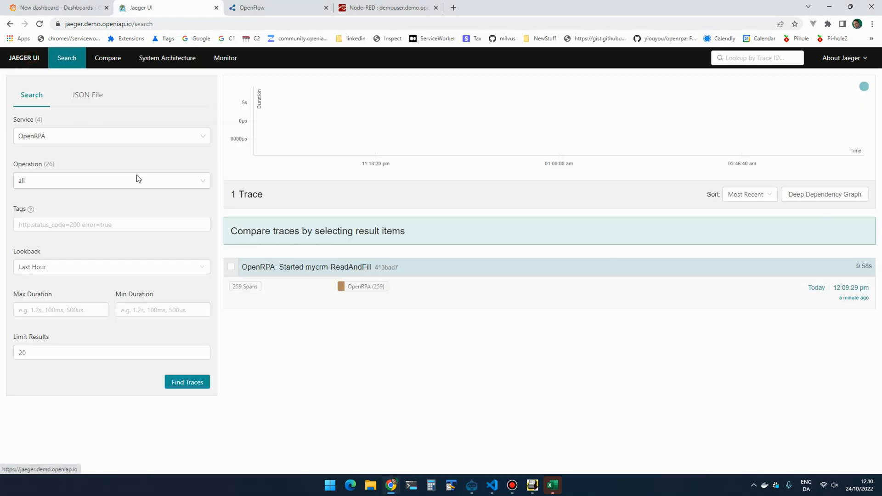
Step: Refresh the search and inspect the 11-span QueryOpenFlow trace across OpenRPA and openflow
click(187, 382)
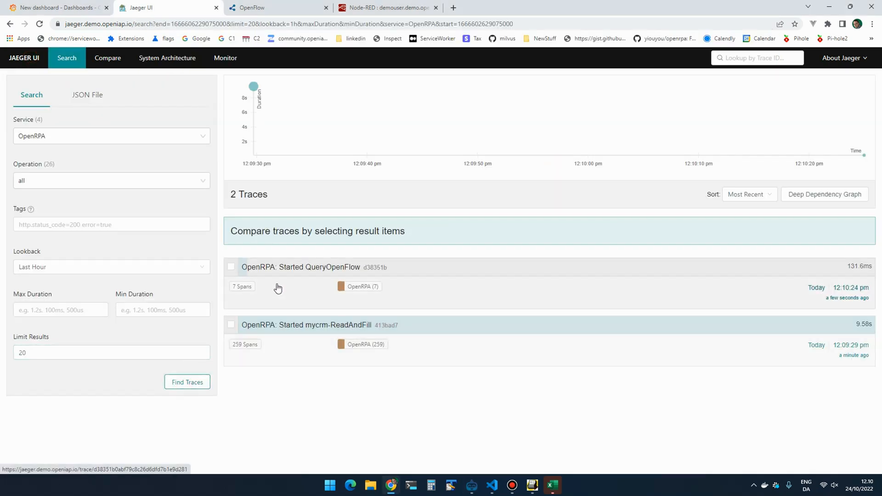
click(187, 382)
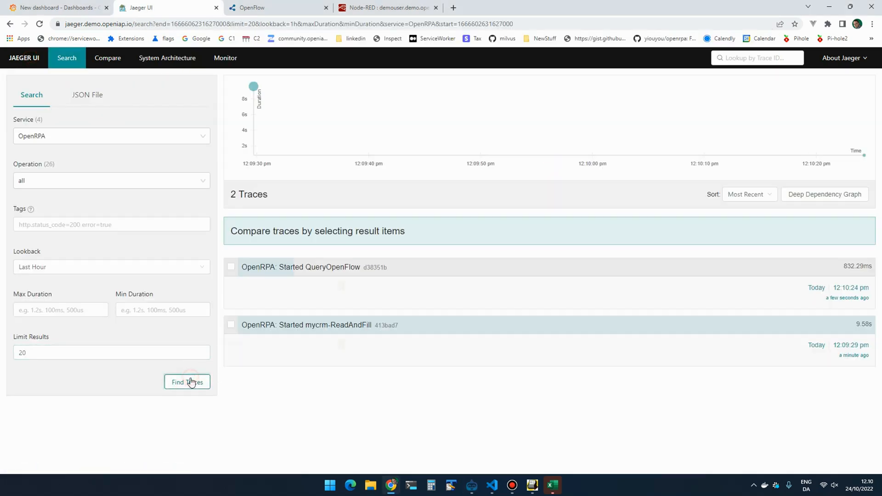
click(187, 382)
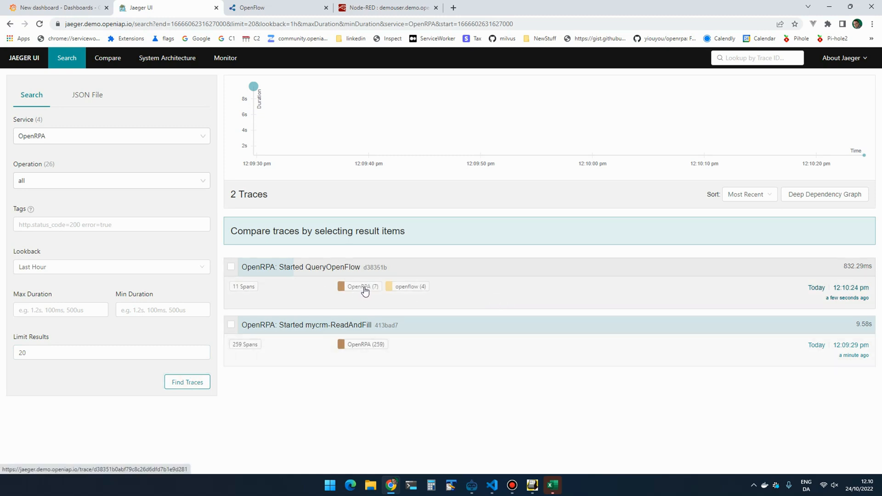
click(300, 266)
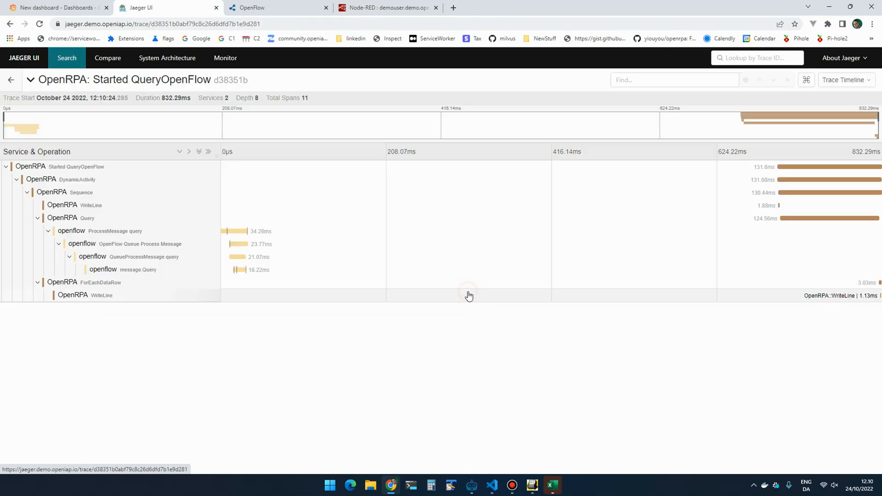
mouse_move(217, 228)
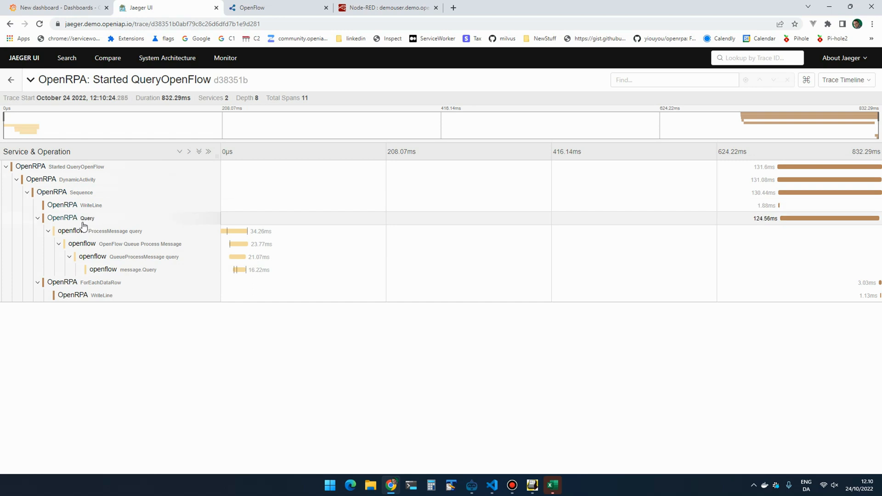
mouse_move(96, 225)
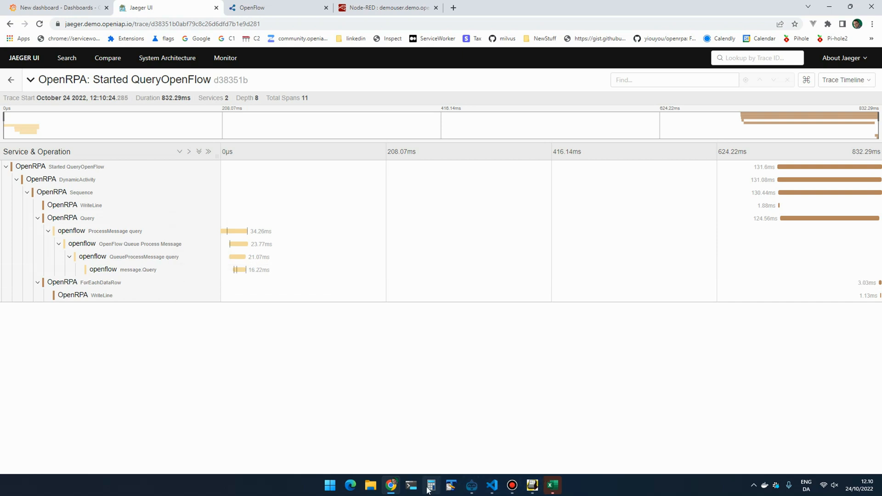
click(845, 79)
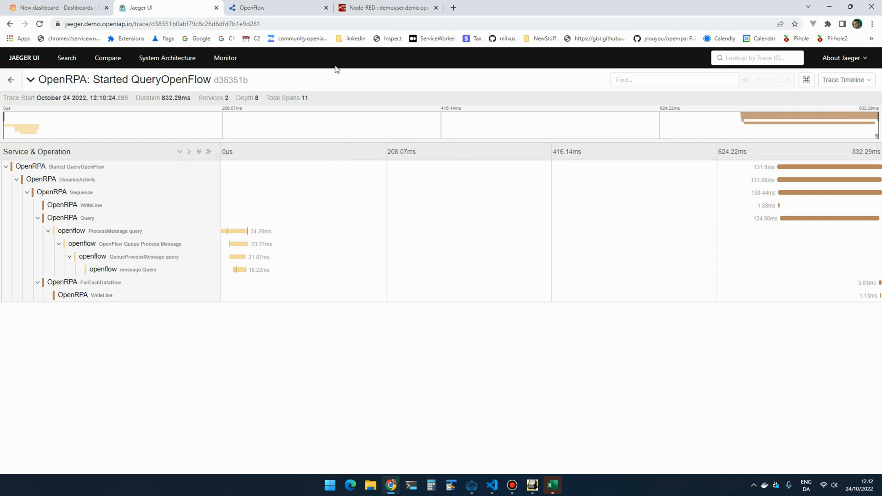
mouse_move(317, 70)
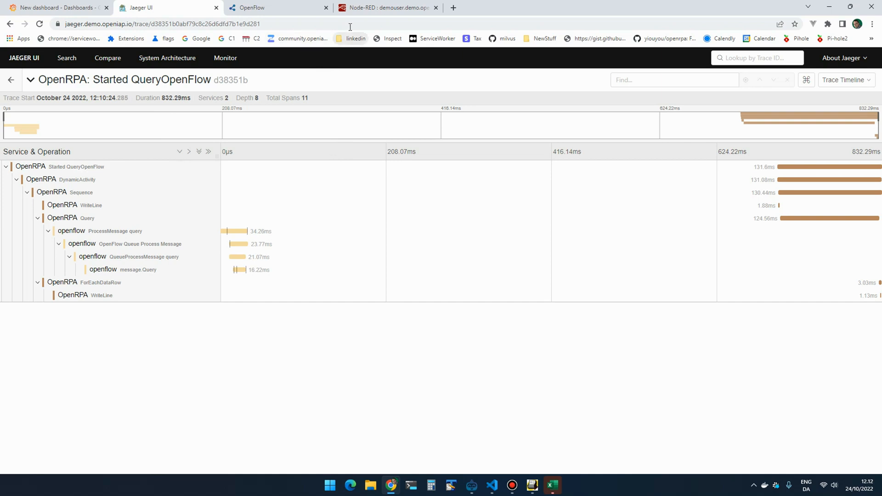
Step: Show Node-RED's Flow 1 with the delaytest flow that waits 2 s and sends workflow output
click(387, 7)
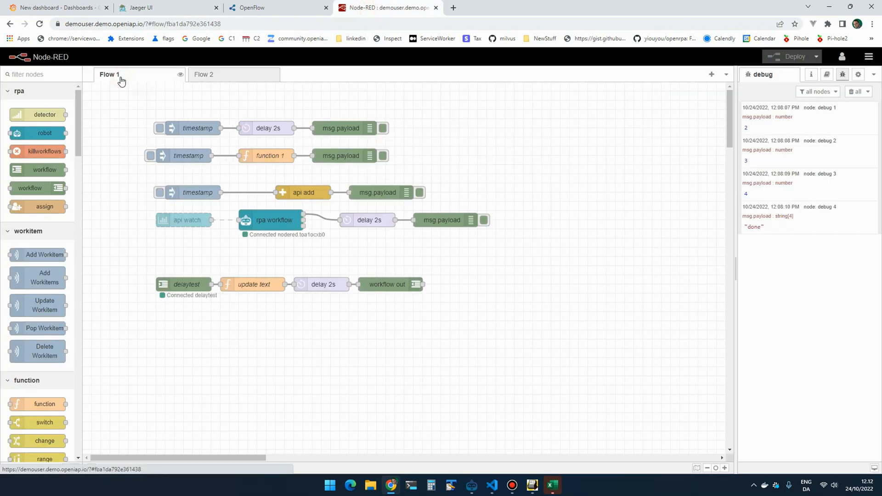
drag(146, 261, 464, 307)
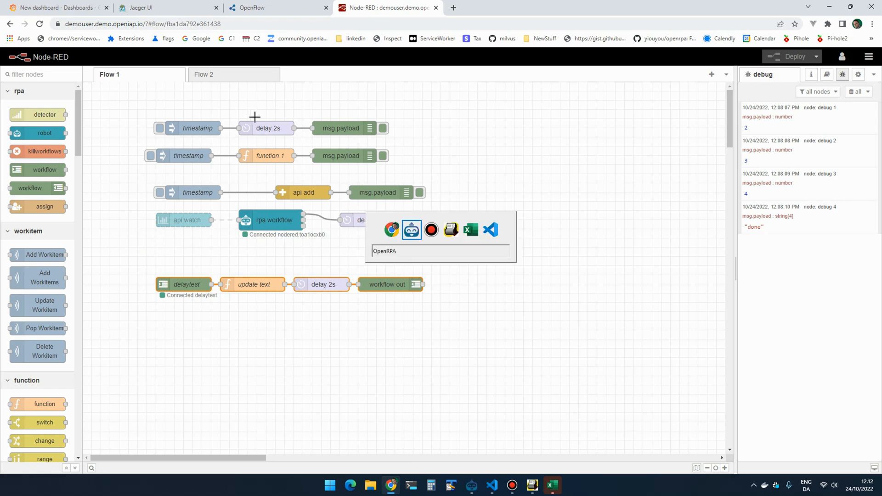
Step: Run the CallNodered workflow in OpenRPA, logging "Hi from nodered", and return to Jaeger
click(411, 228)
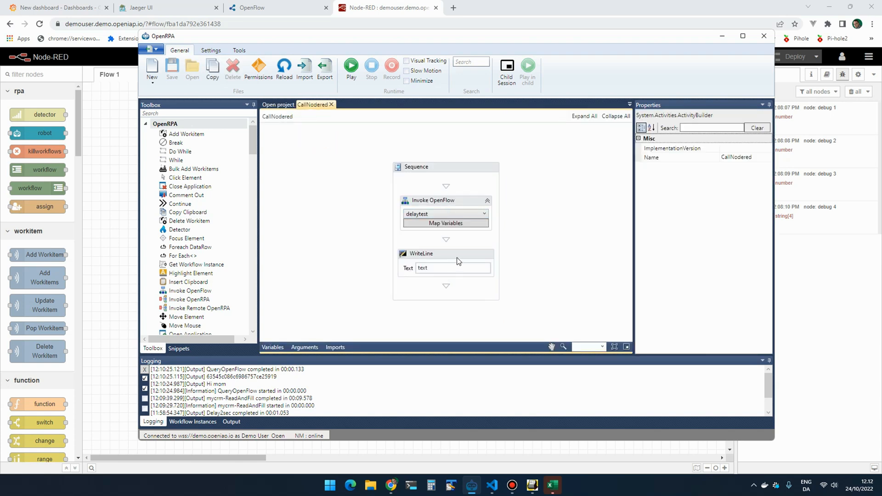
click(446, 254)
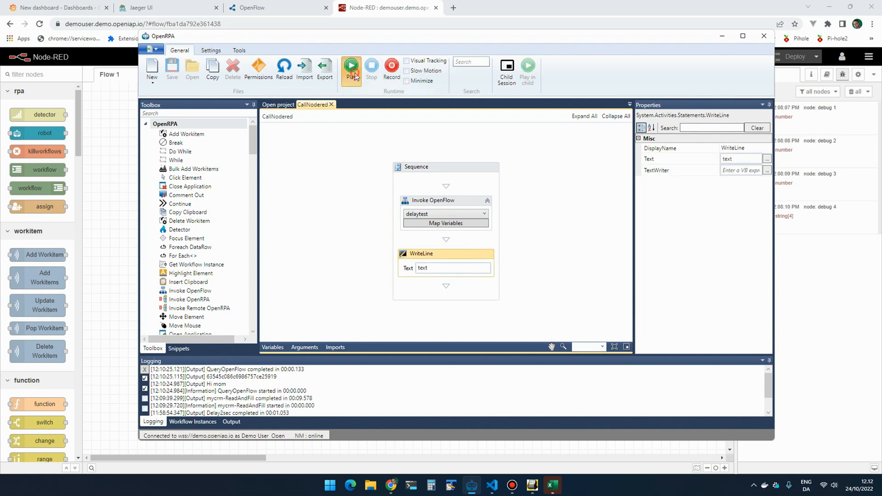
click(350, 67)
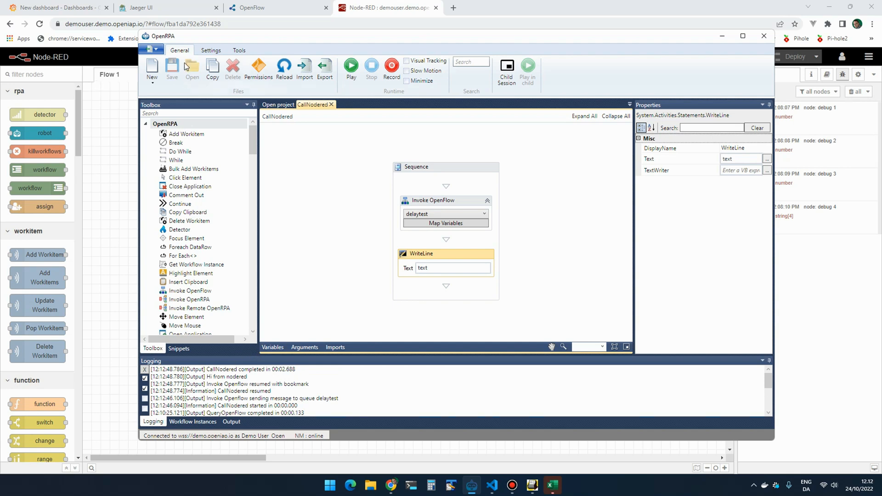
click(163, 7)
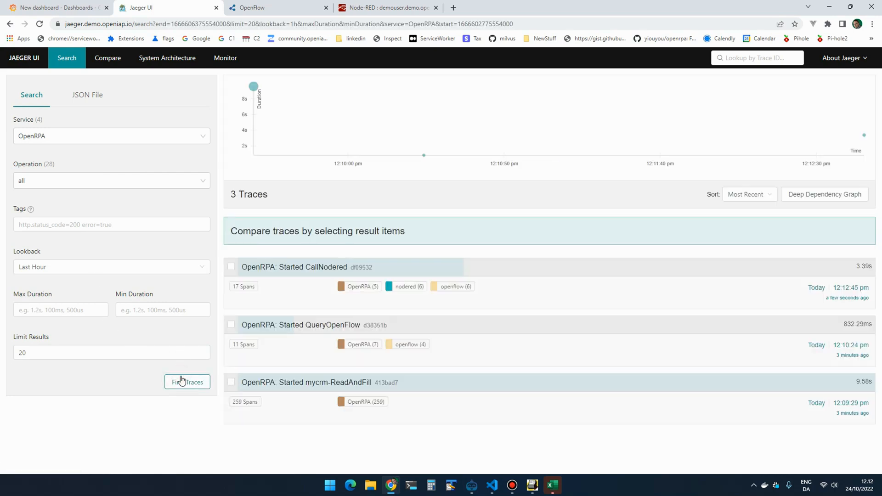
mouse_move(332, 274)
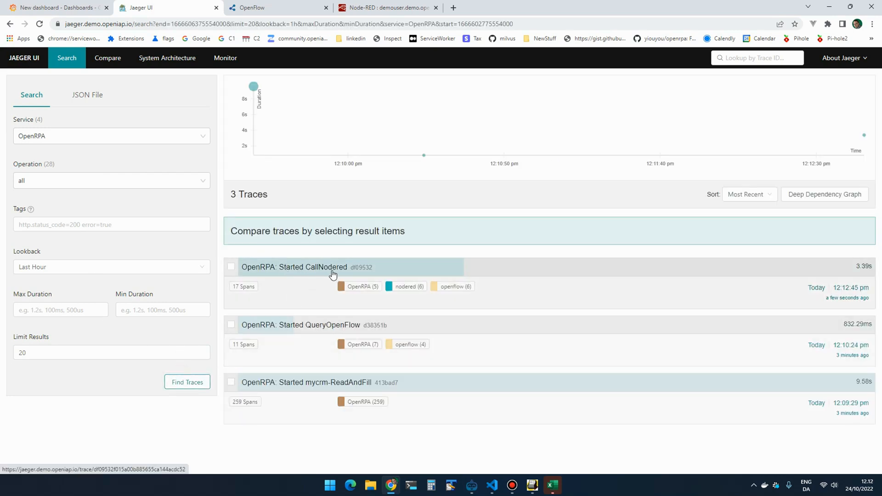
mouse_move(402, 289)
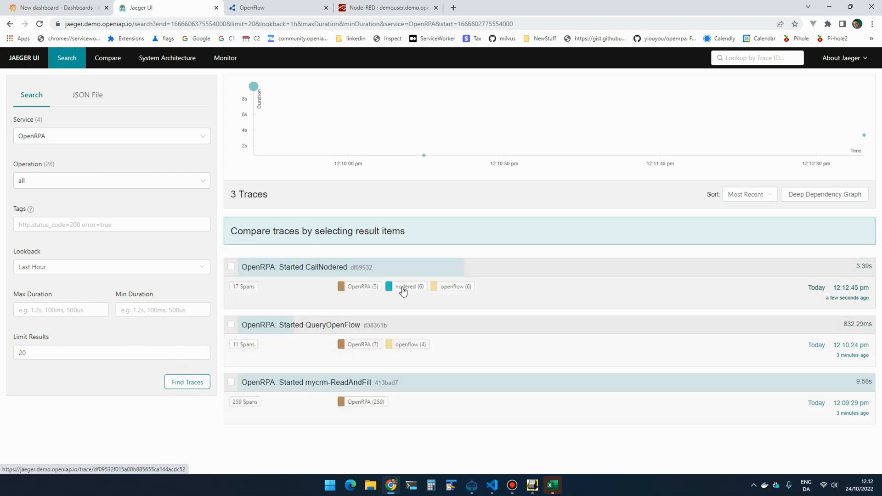
Step: View the 'OpenRPA: Started CallNodered' trace with its 17 spans across OpenRPA, openflow and nodered
click(294, 267)
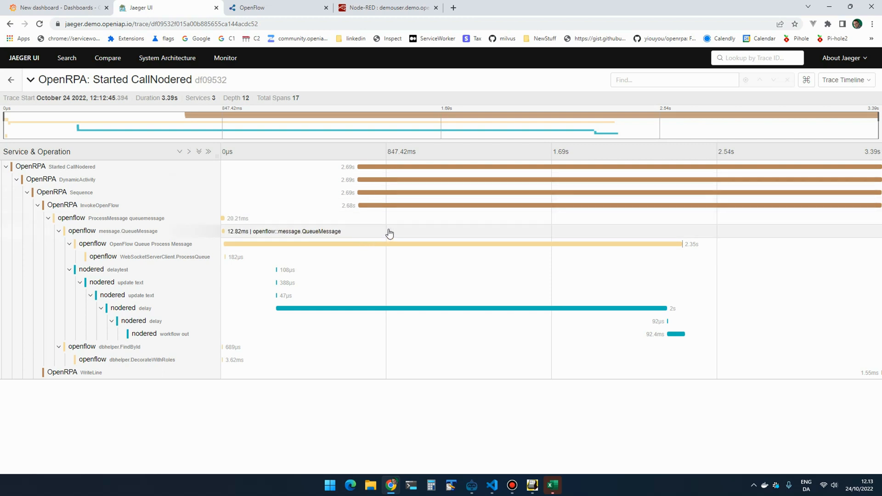
Step: View the CallNodered trace as a span graph, then return to the search results listing the three OpenRPA traces
click(846, 79)
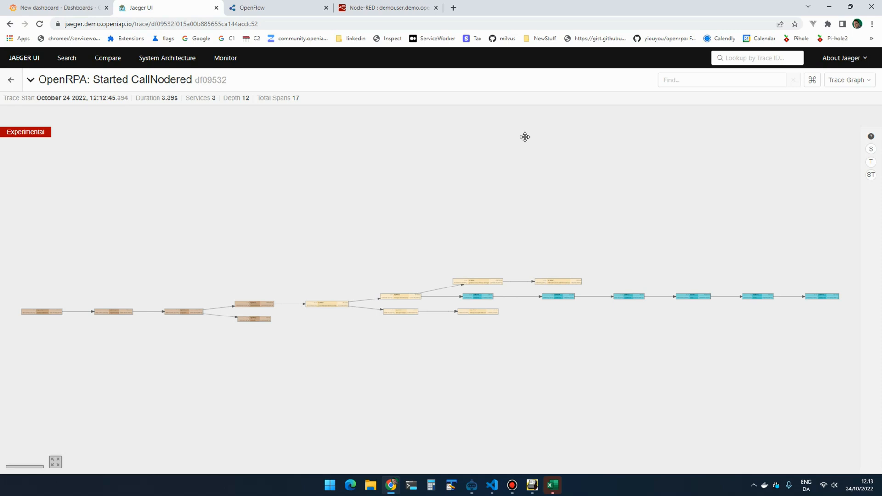
click(24, 58)
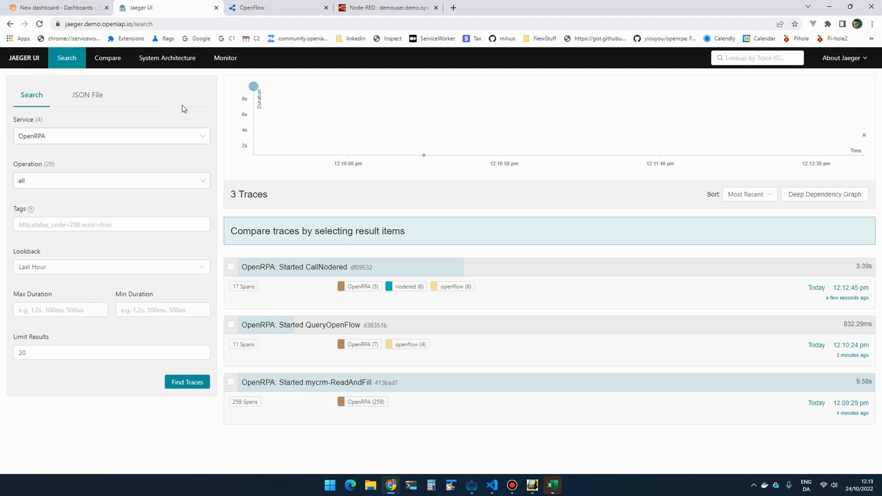
mouse_move(371, 14)
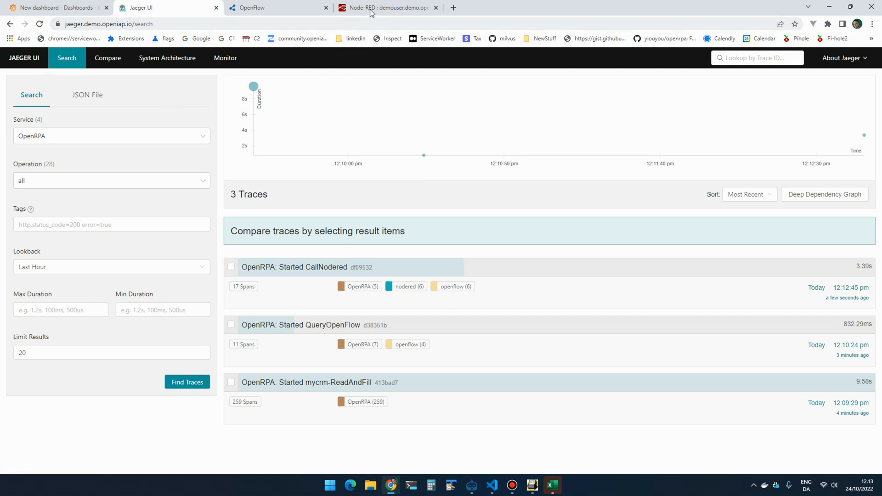
click(384, 7)
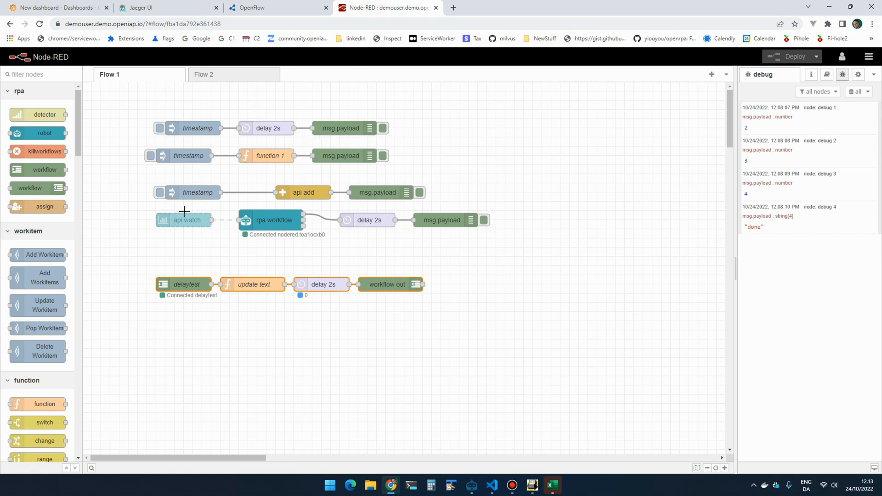
double_click(184, 220)
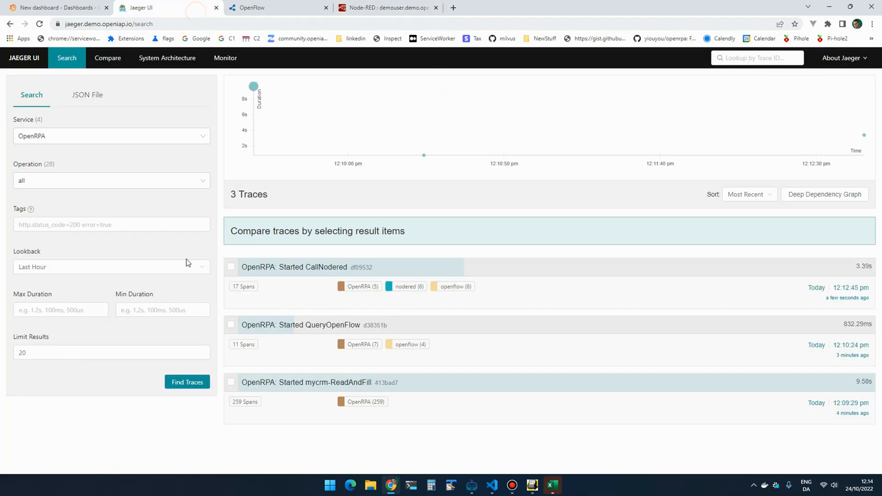
Step: Rerun the search and inspect the 'openflow: Watch entities insert test' trace's 29 spans across three services
click(187, 382)
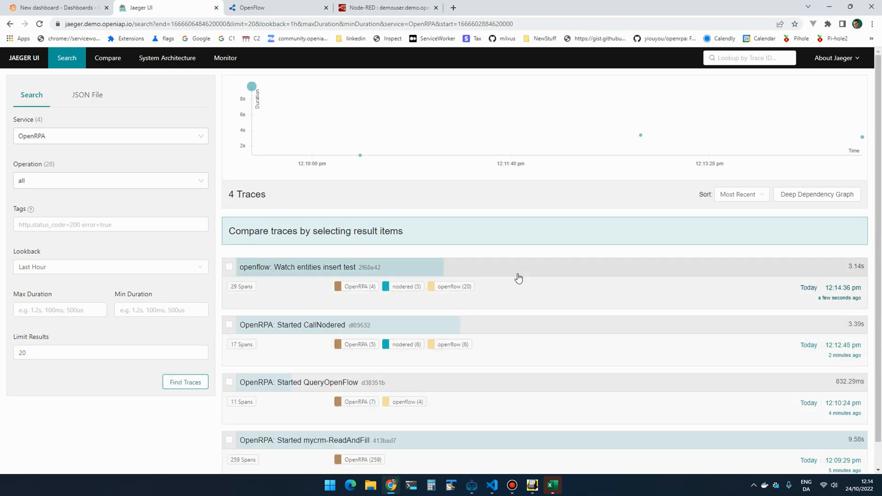
click(296, 266)
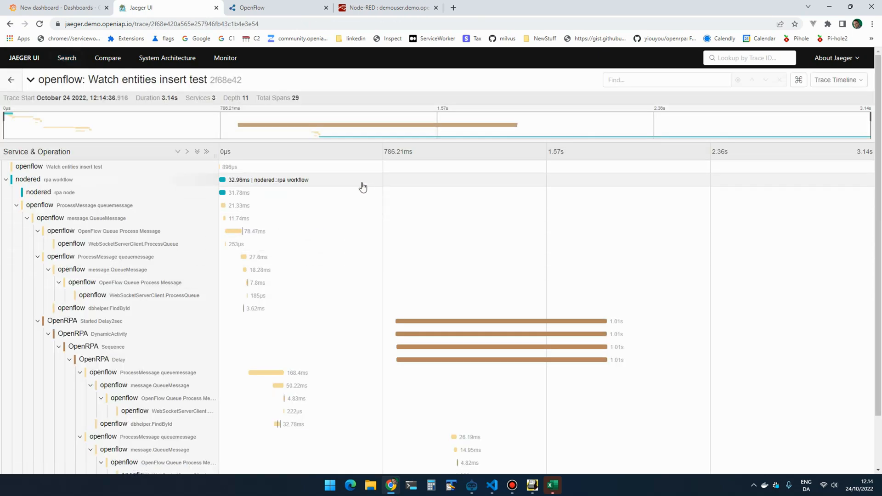
mouse_move(257, 191)
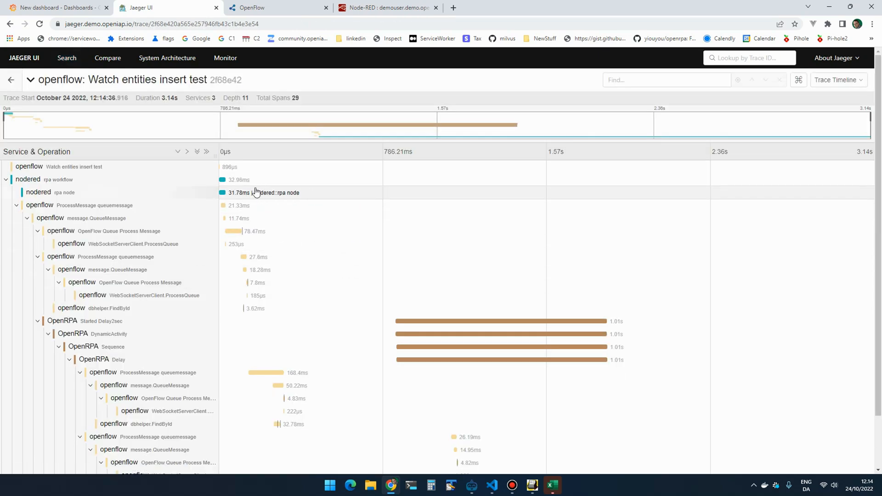
scroll(down, 3)
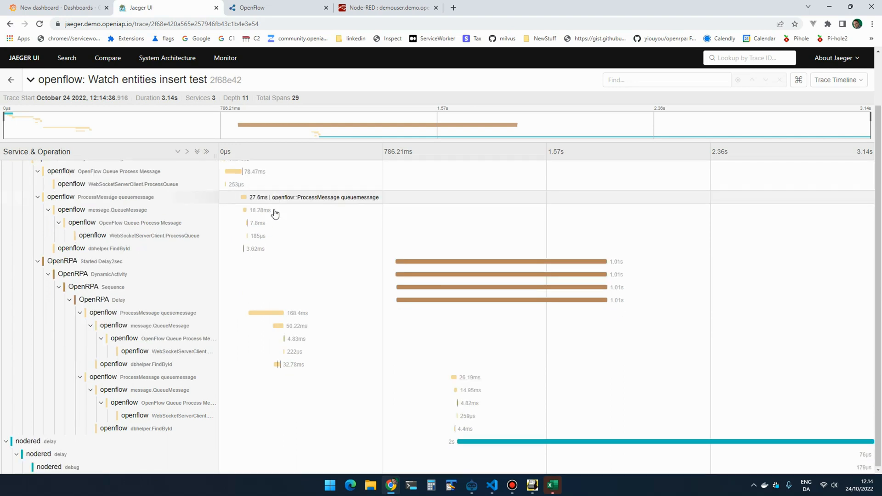
mouse_move(429, 286)
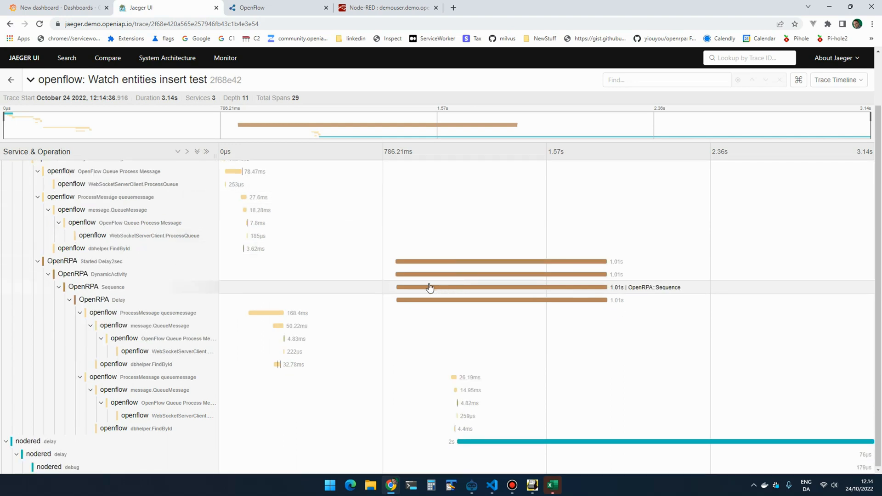
mouse_move(367, 312)
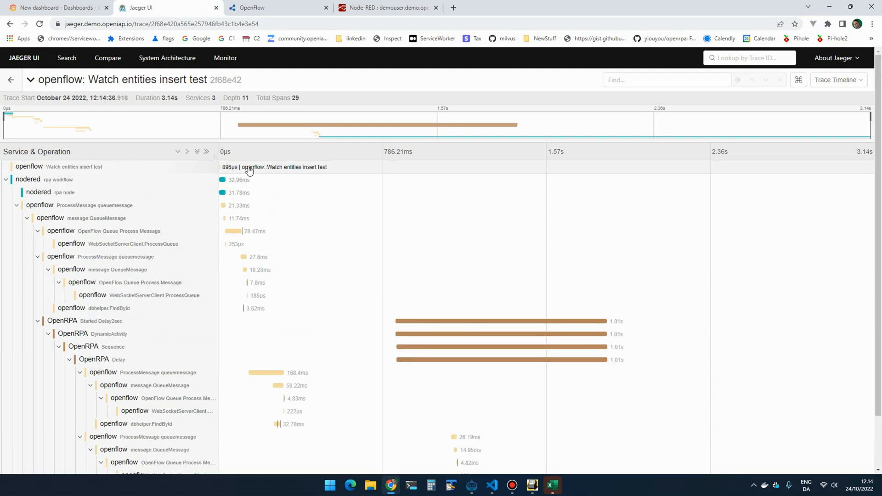
mouse_move(260, 192)
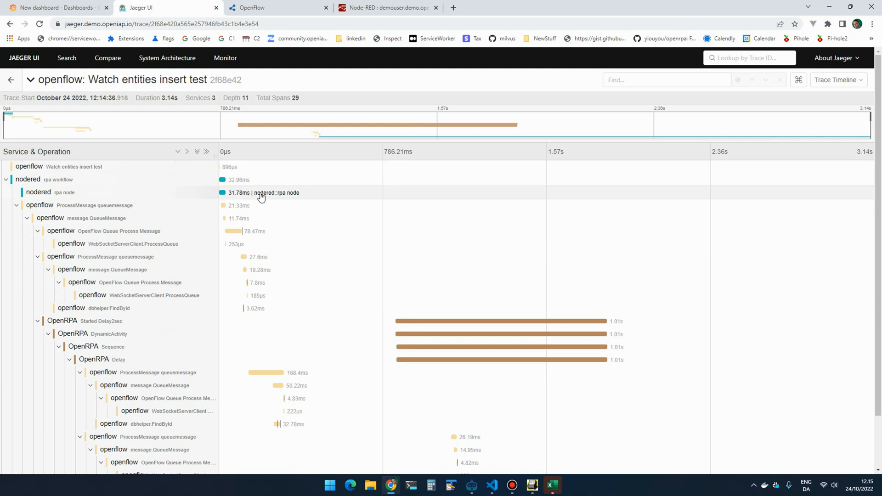
mouse_move(259, 232)
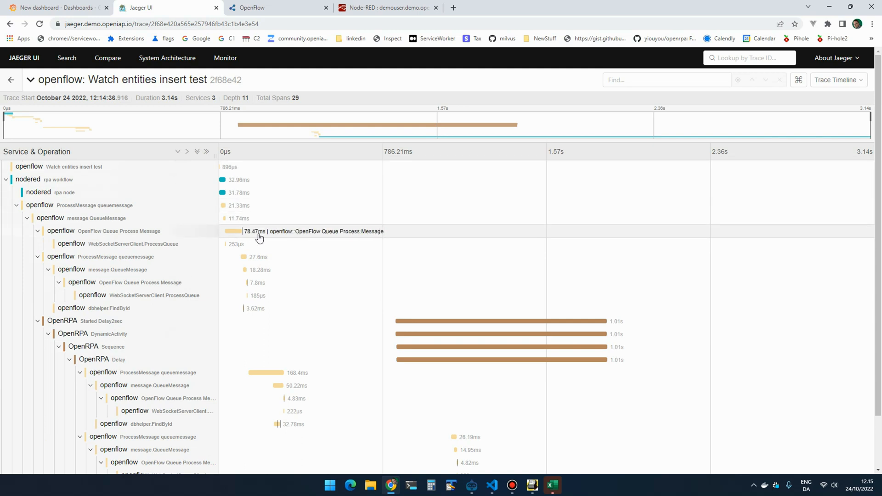
scroll(down, 3)
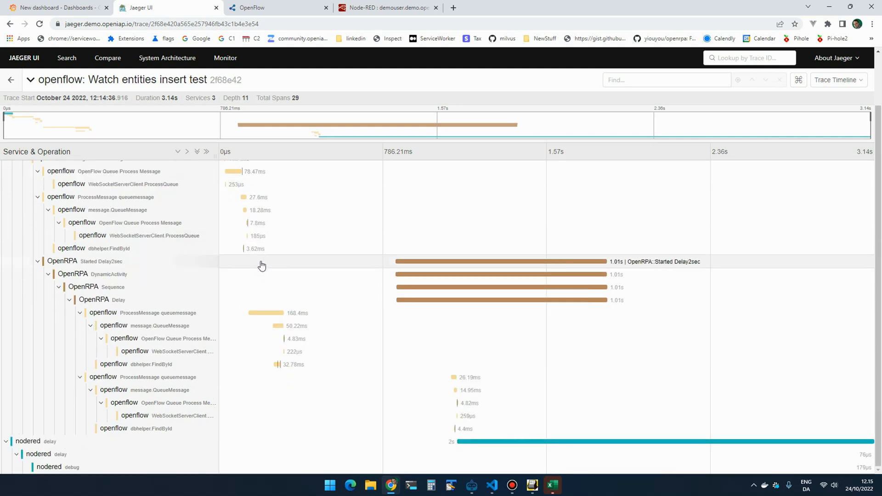
mouse_move(343, 260)
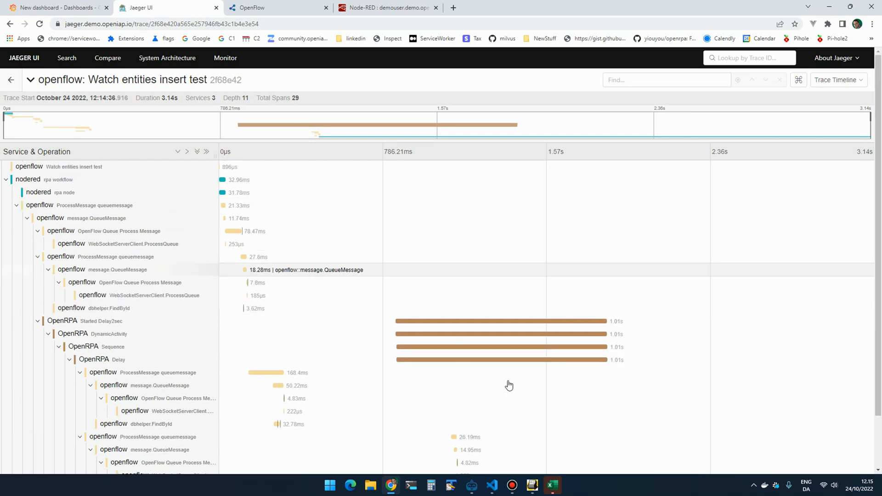
scroll(down, 3)
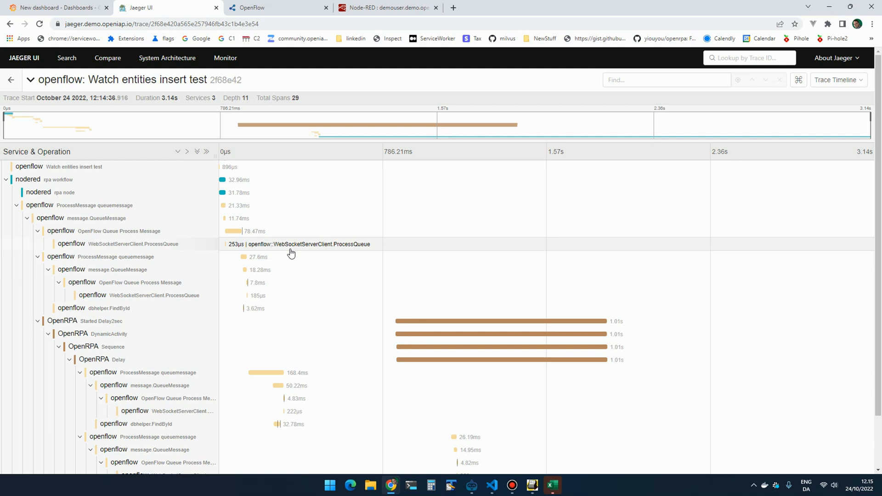
mouse_move(291, 251)
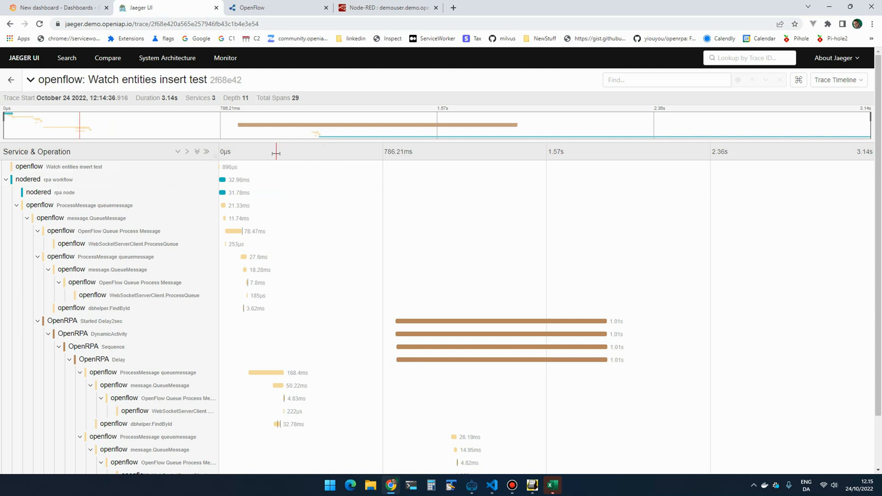
mouse_move(333, 194)
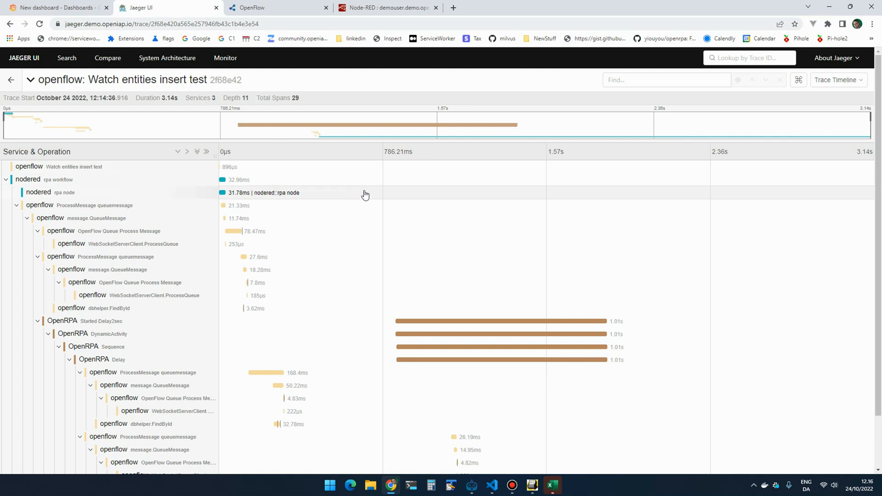
mouse_move(370, 196)
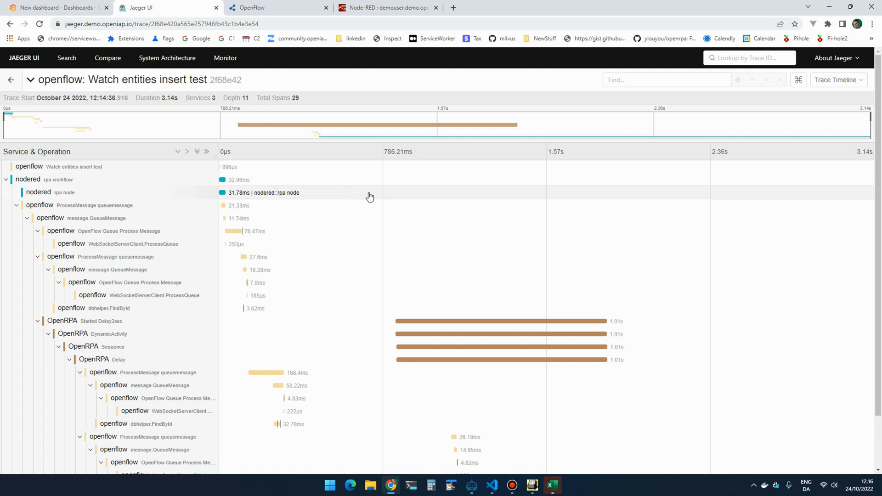
mouse_move(359, 198)
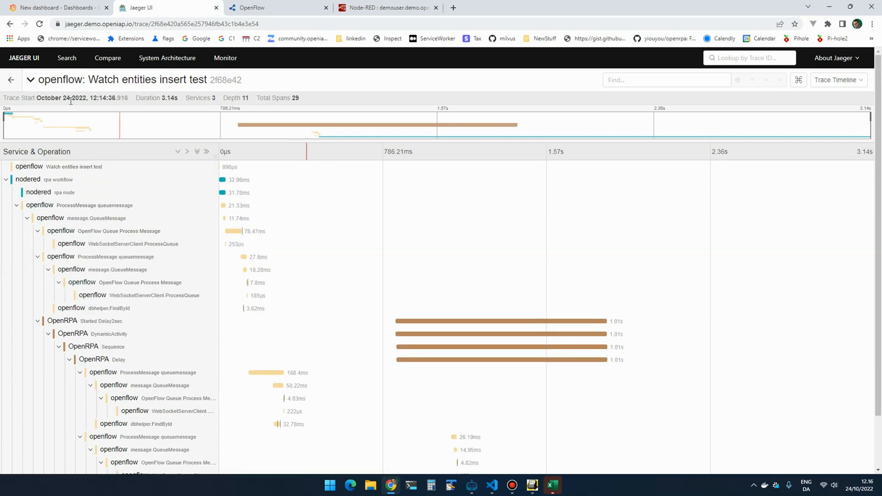
mouse_move(24, 57)
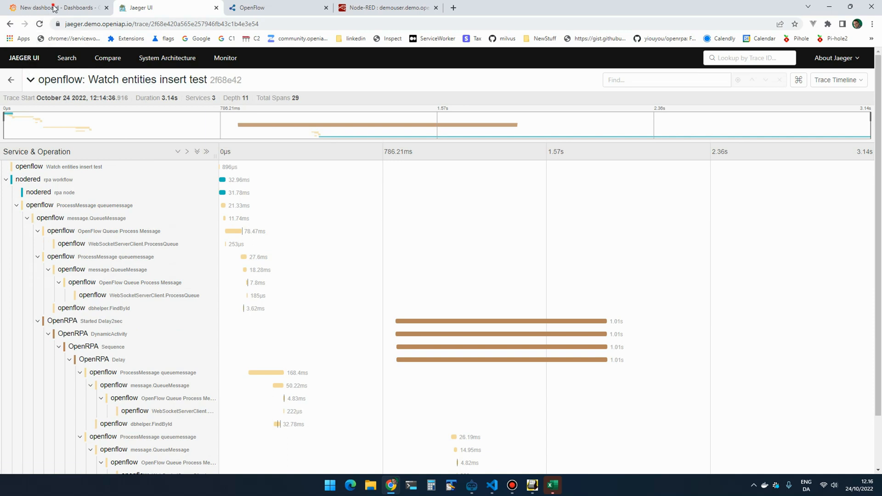
Step: Refresh the Grafana dashboard and view the 'openflow: Watch entities insert test' trace in Explore
click(56, 7)
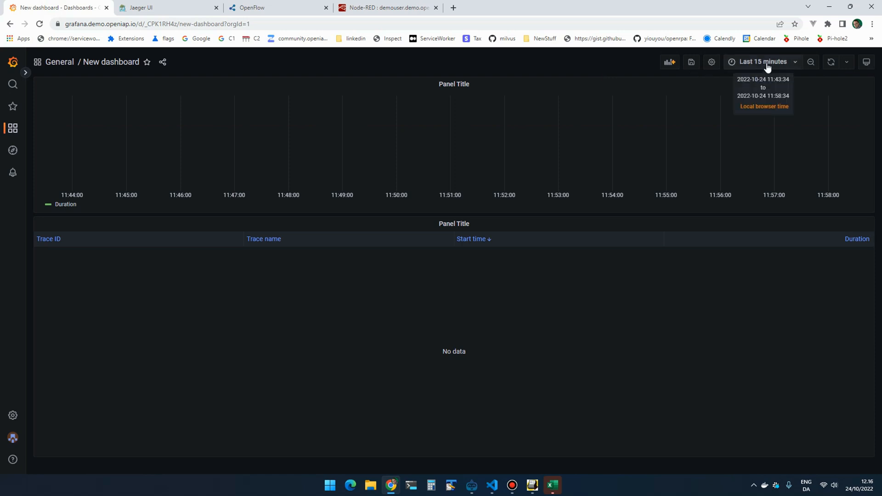
click(830, 61)
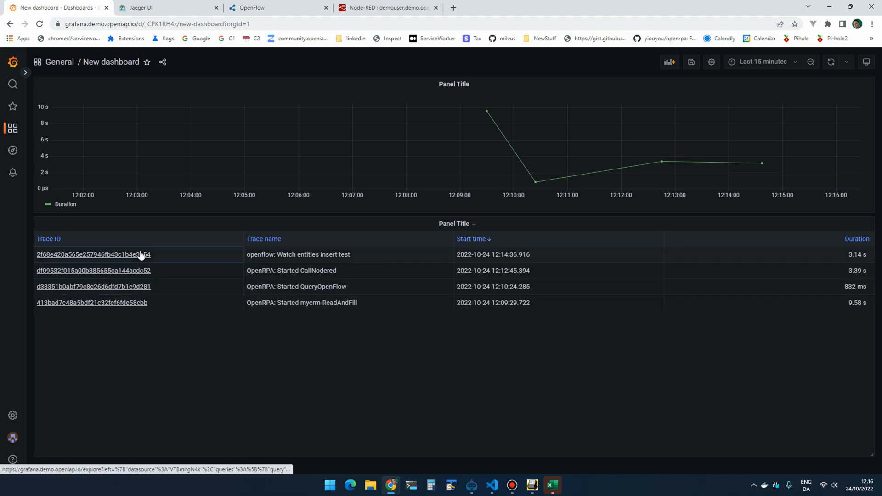
mouse_move(560, 176)
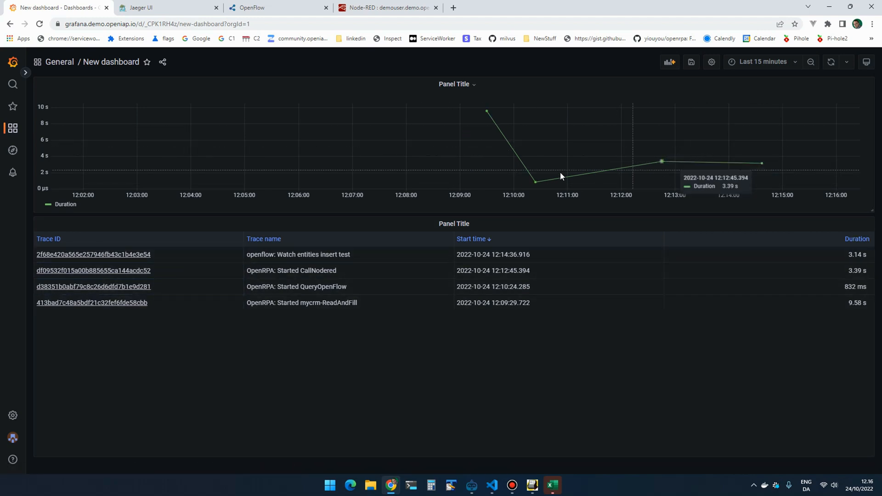
mouse_move(71, 264)
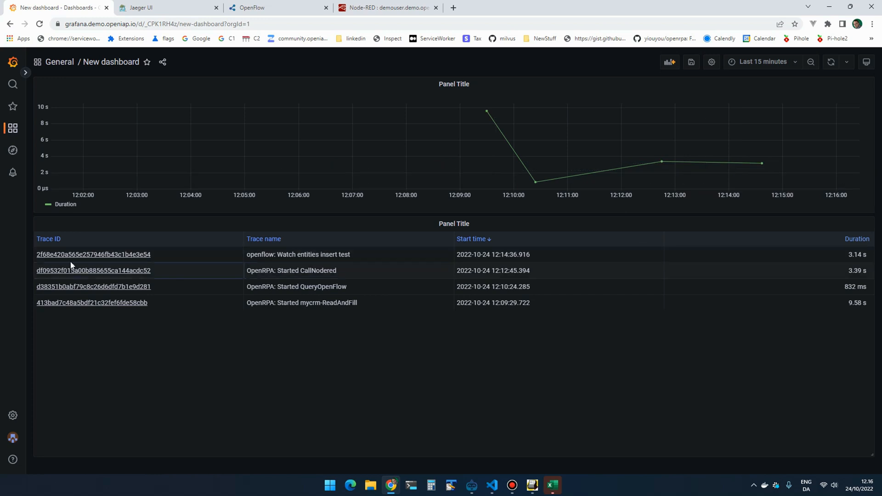
mouse_move(93, 254)
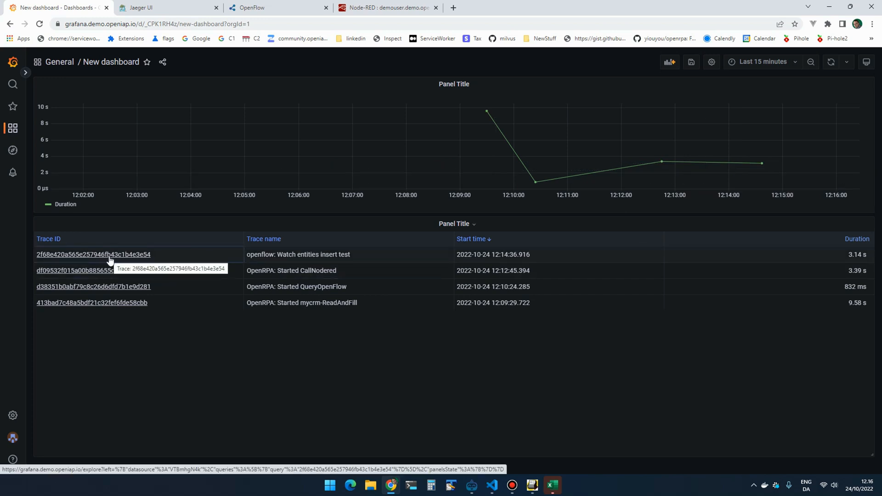
click(94, 254)
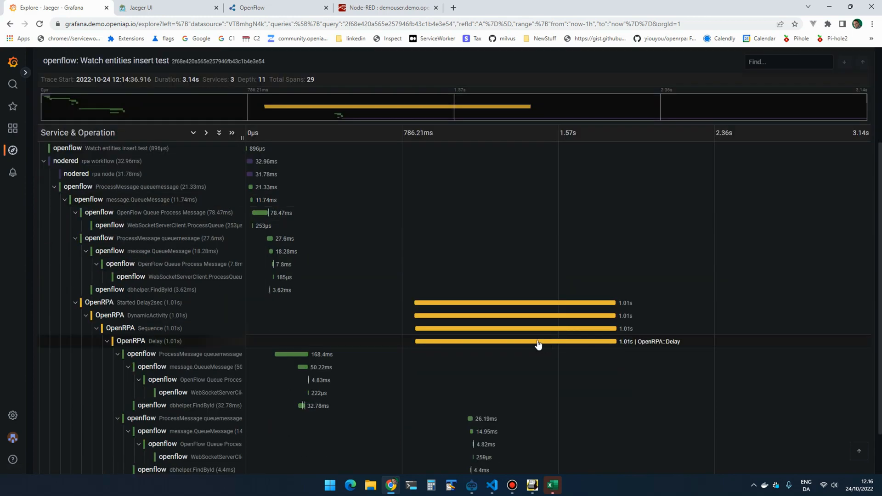